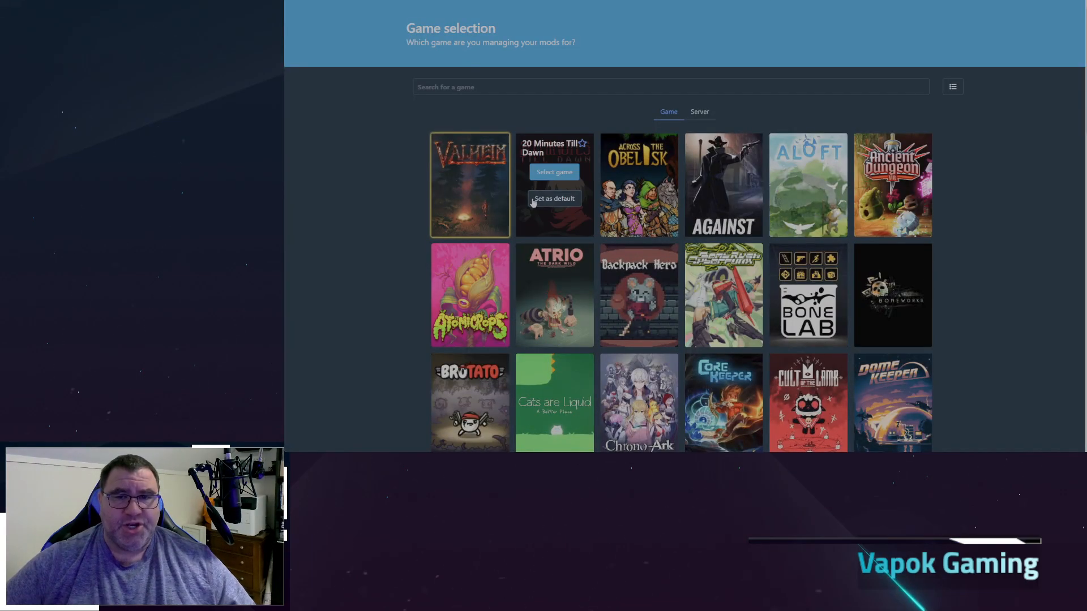
mouse_move(393, 255)
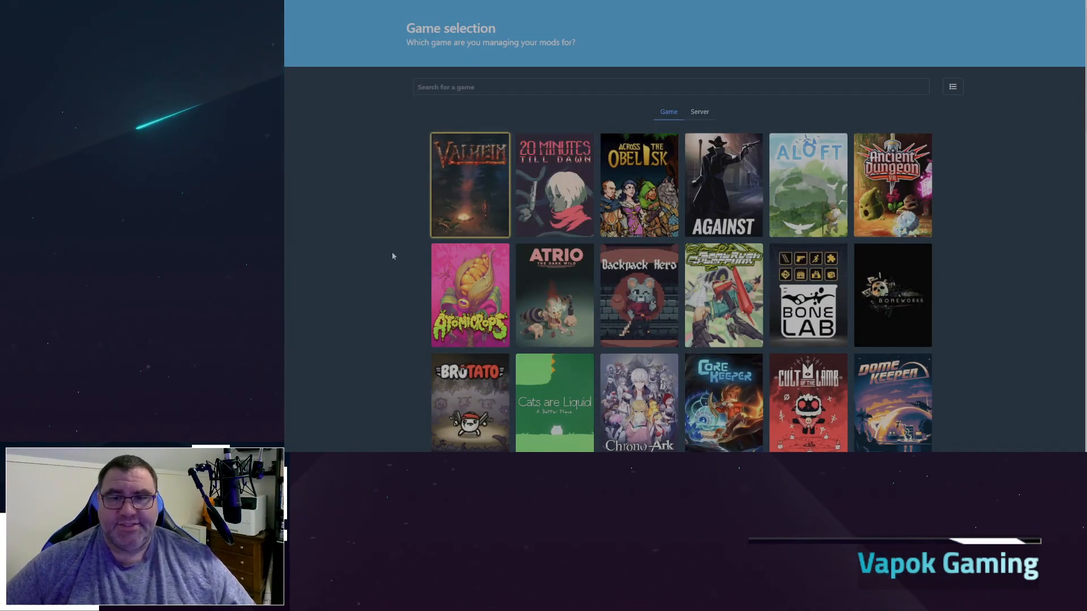
- Choose Valheim as the game to manage and pick Steam as its store platform
scroll("down", 3)
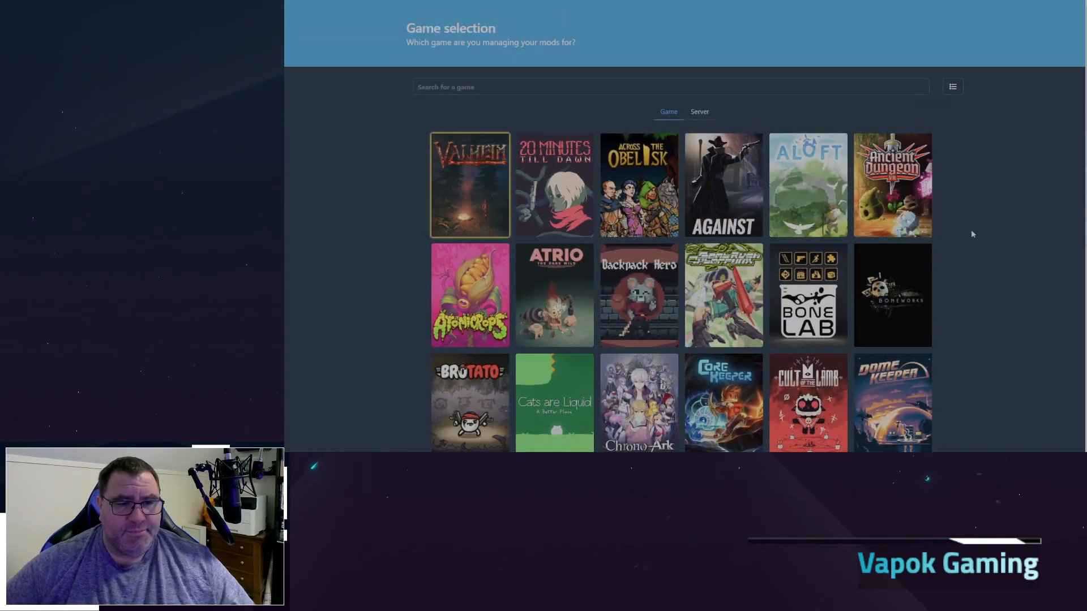
scroll("down", 3)
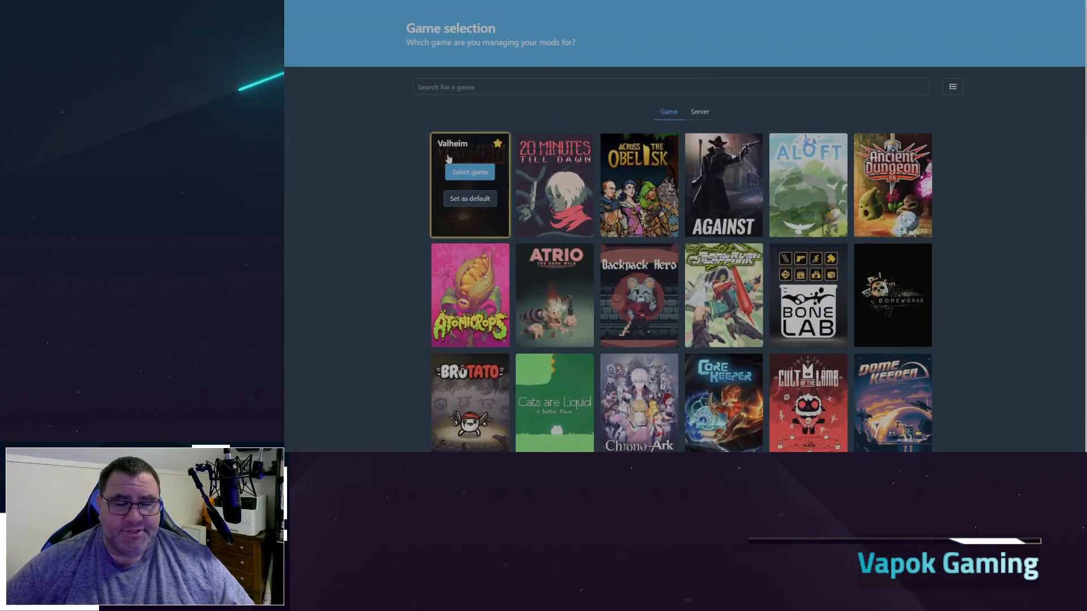
mouse_move(498, 149)
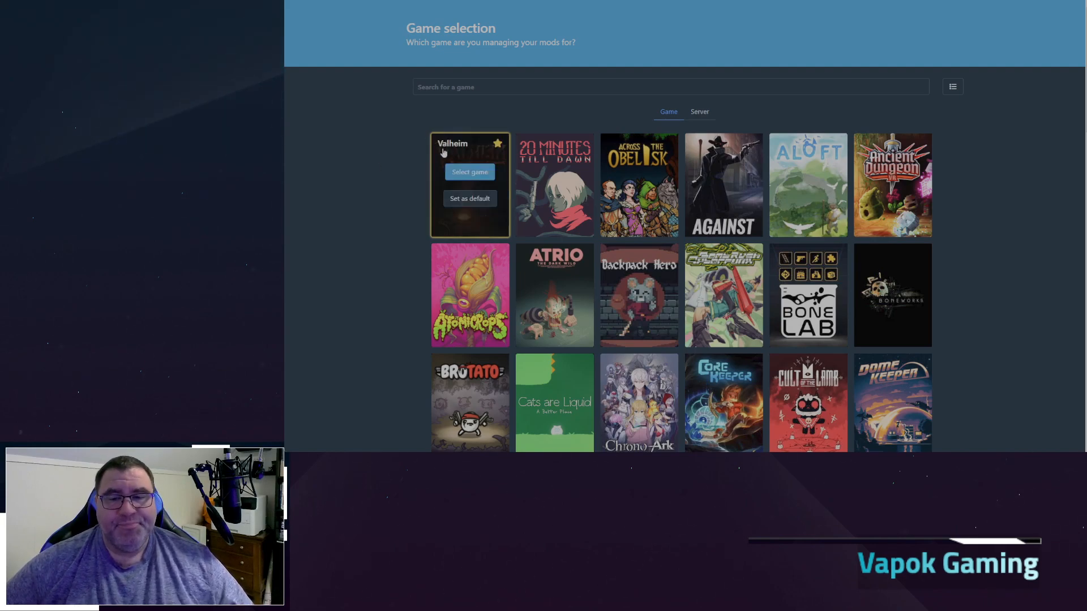
mouse_move(486, 190)
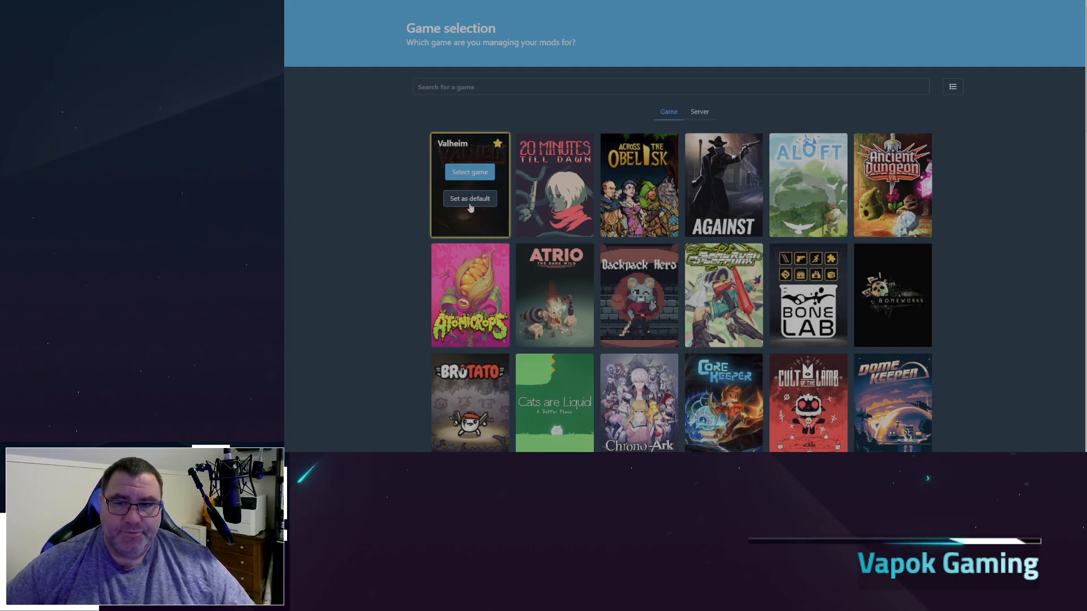
left_click(470, 172)
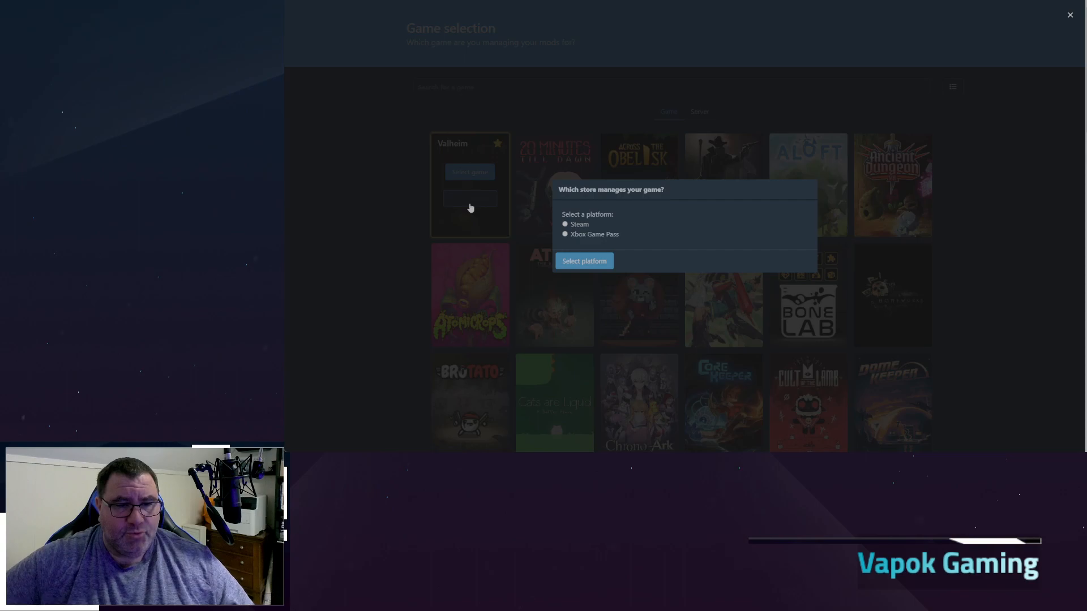
left_click(565, 224)
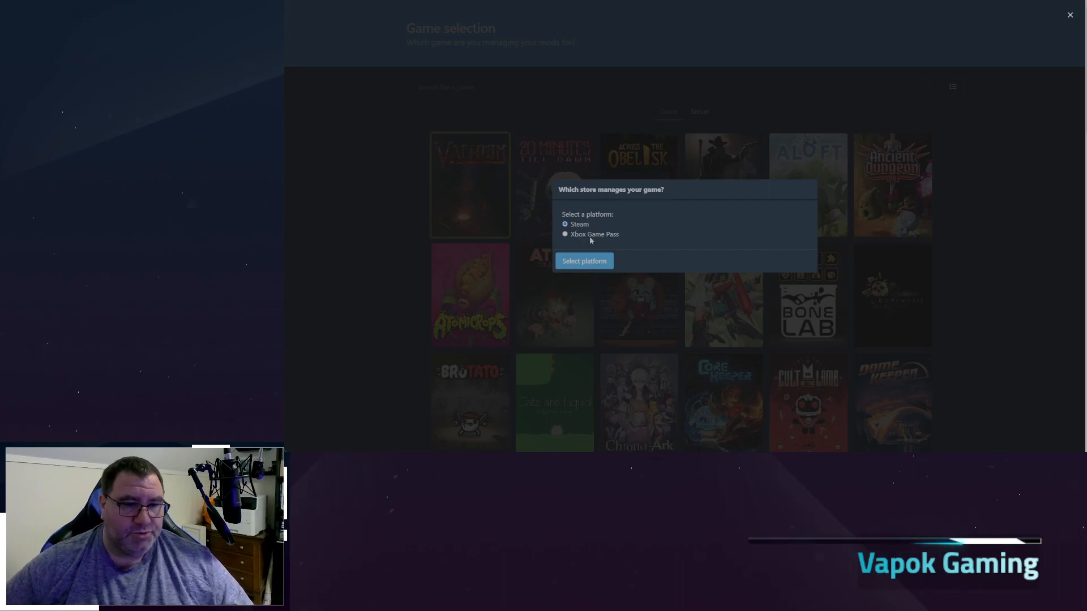
left_click(584, 261)
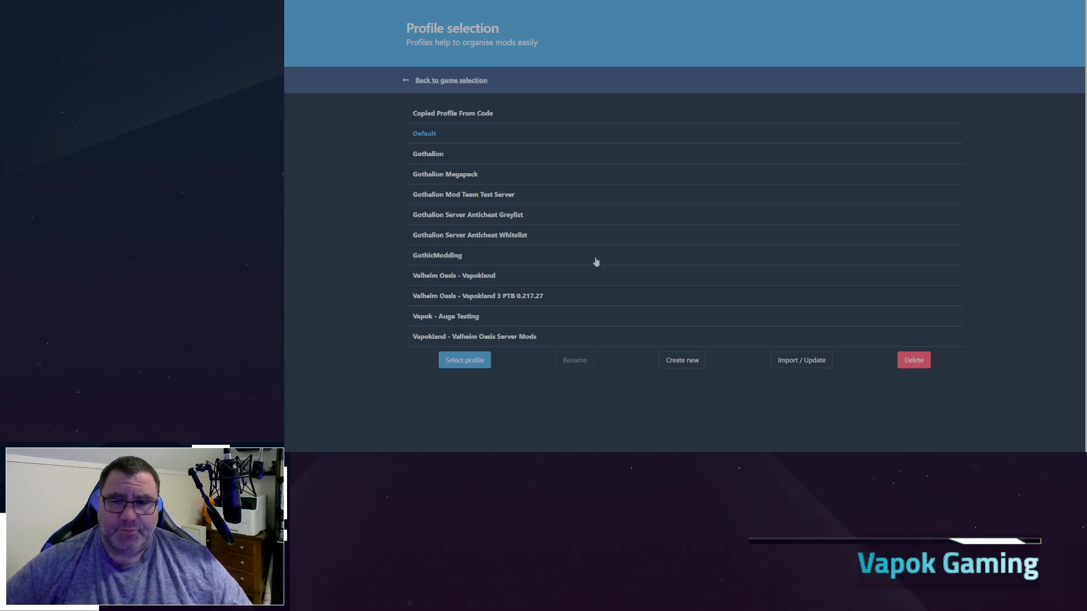
mouse_move(622, 408)
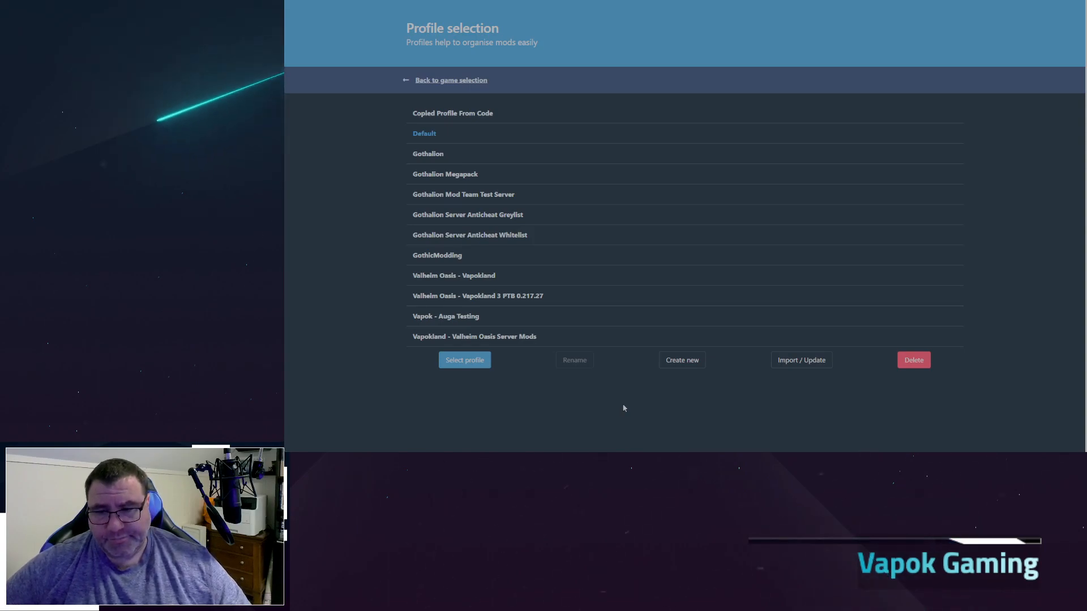
mouse_move(720, 363)
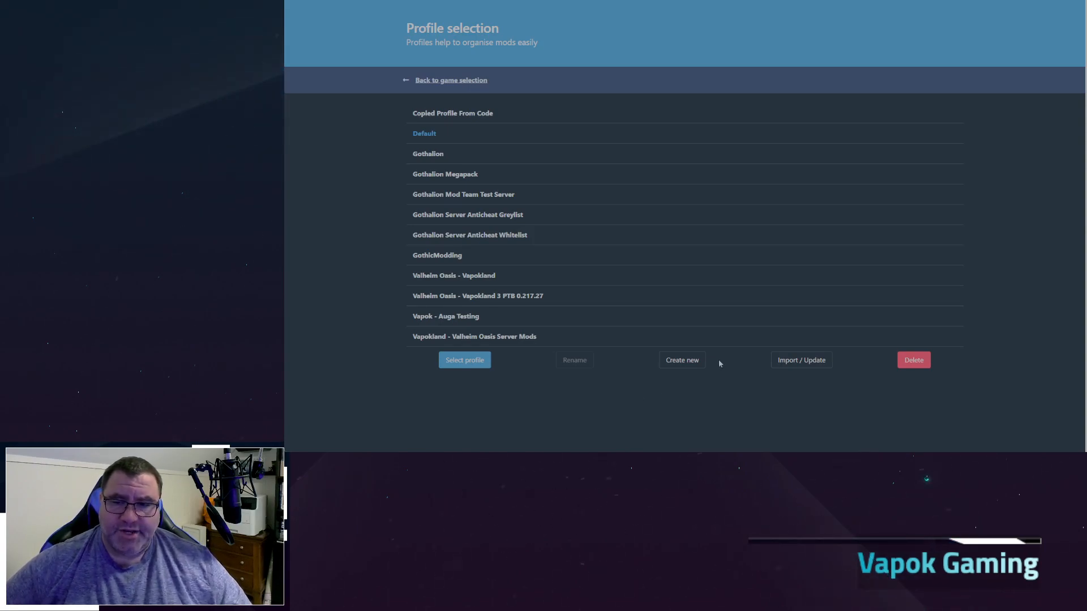
- Create a new profile named 'Demo Profile' and select it as the active profile
left_click(681, 360)
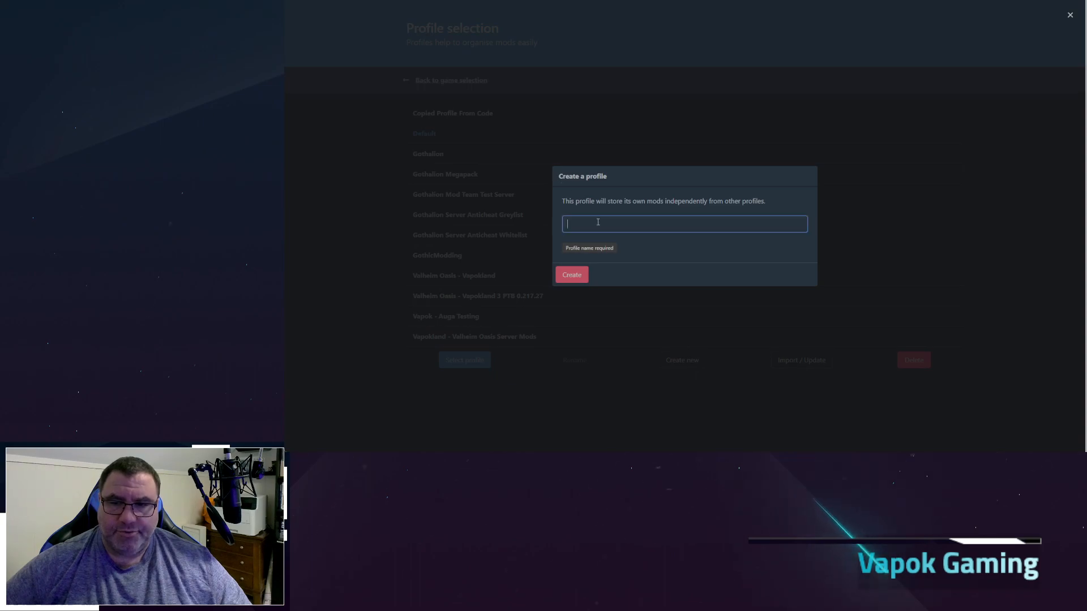
type("Demo Pr")
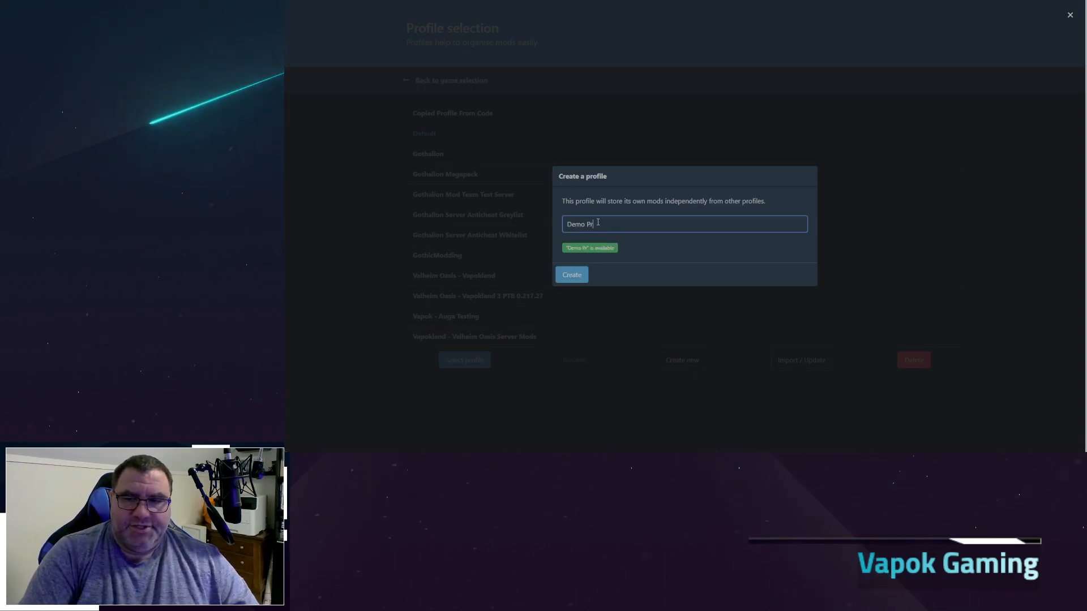
type("ofile")
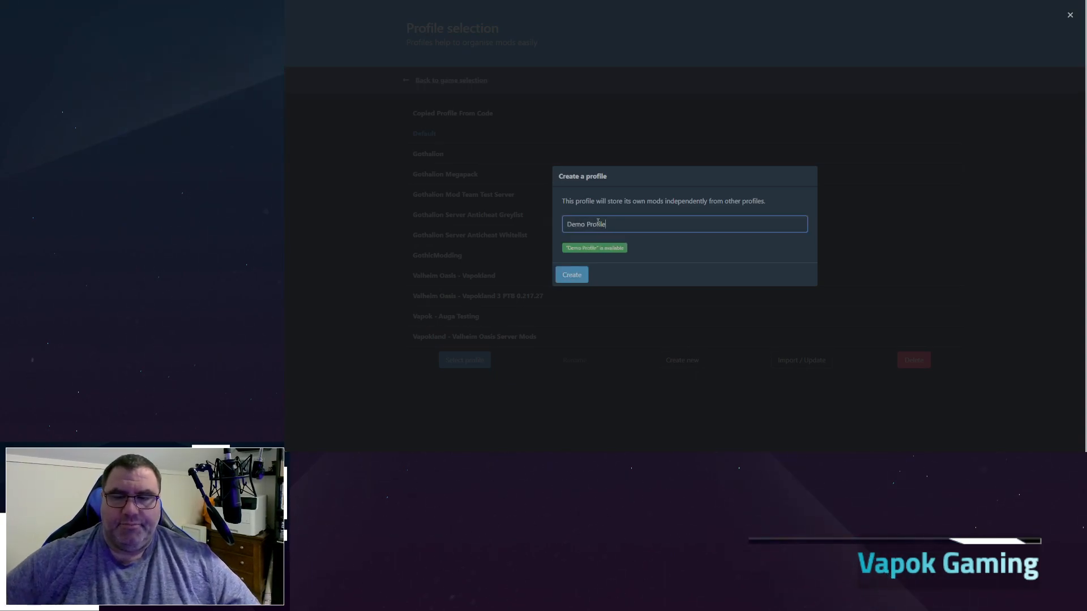
left_click(570, 274)
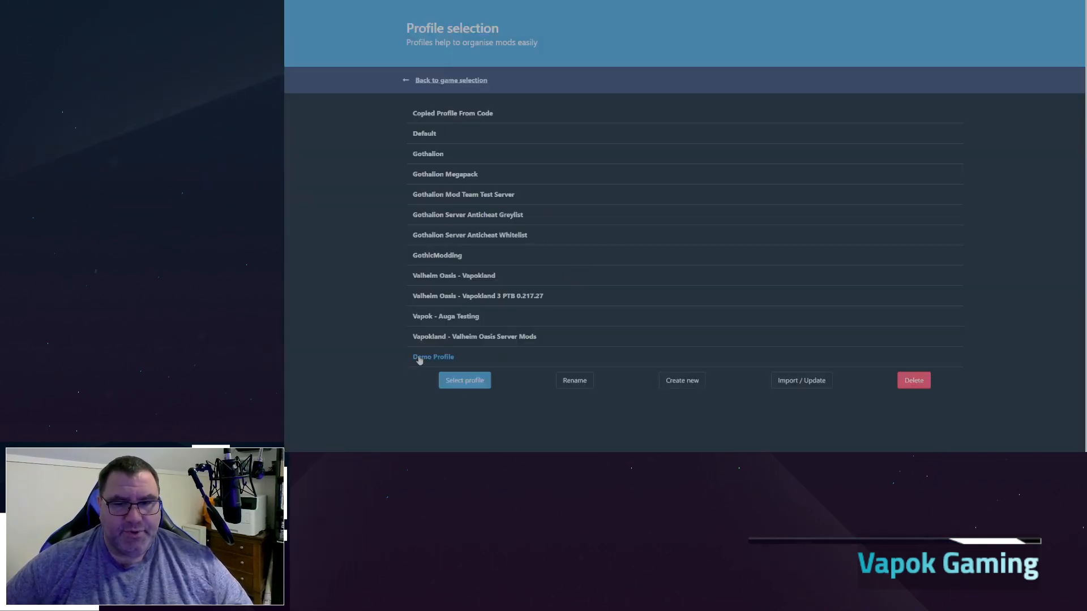
left_click(464, 381)
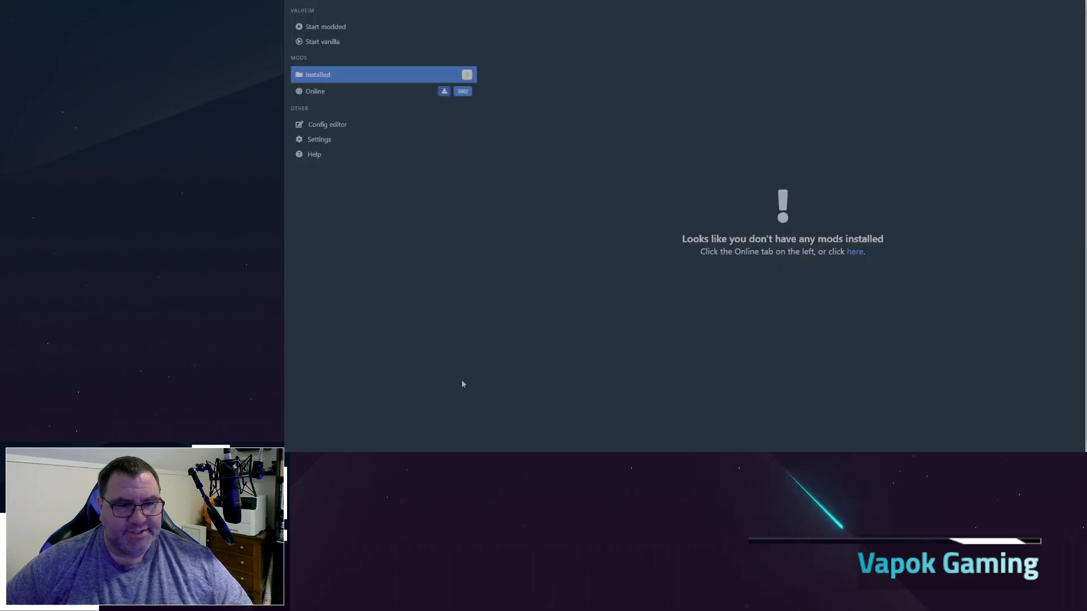
mouse_move(453, 296)
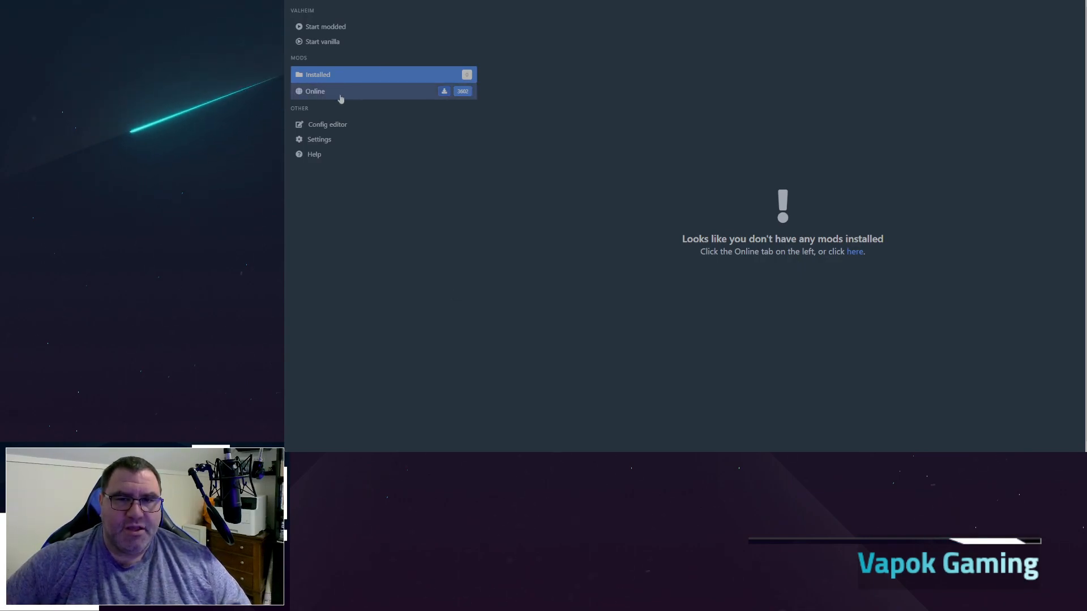
- Search the online mod catalogue for 'epicloot' to find EpicLoot by RandyKnapp
left_click(315, 90)
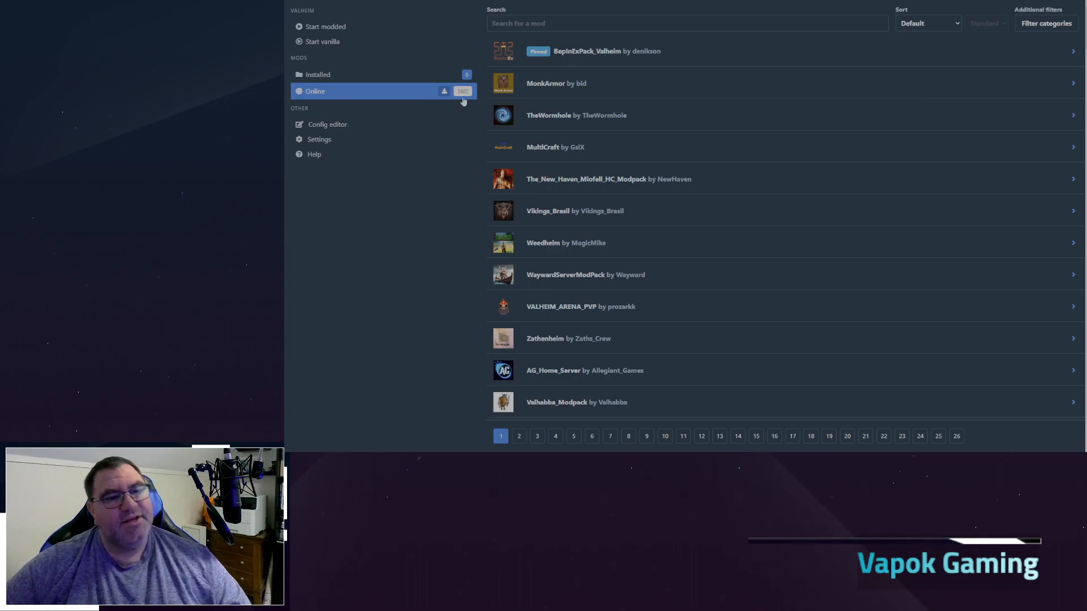
scroll("down", 3)
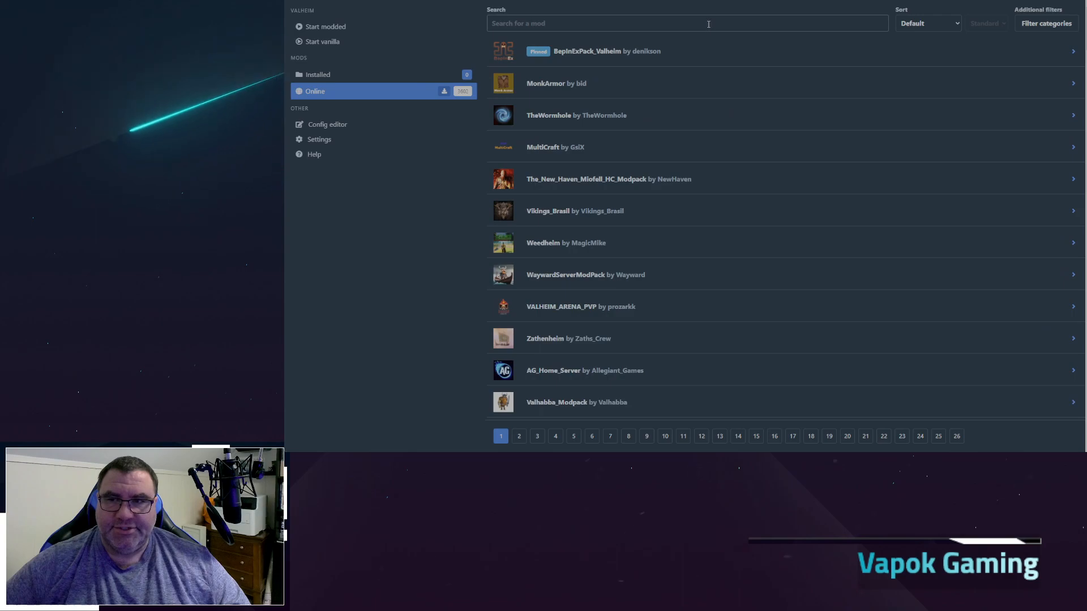
left_click(686, 23)
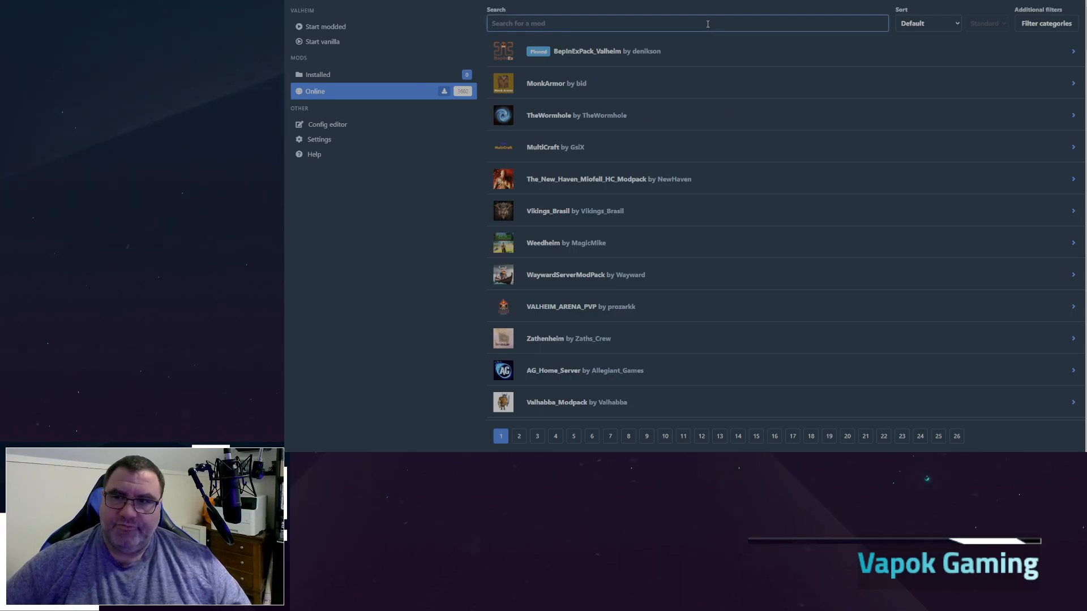
type("epicloot")
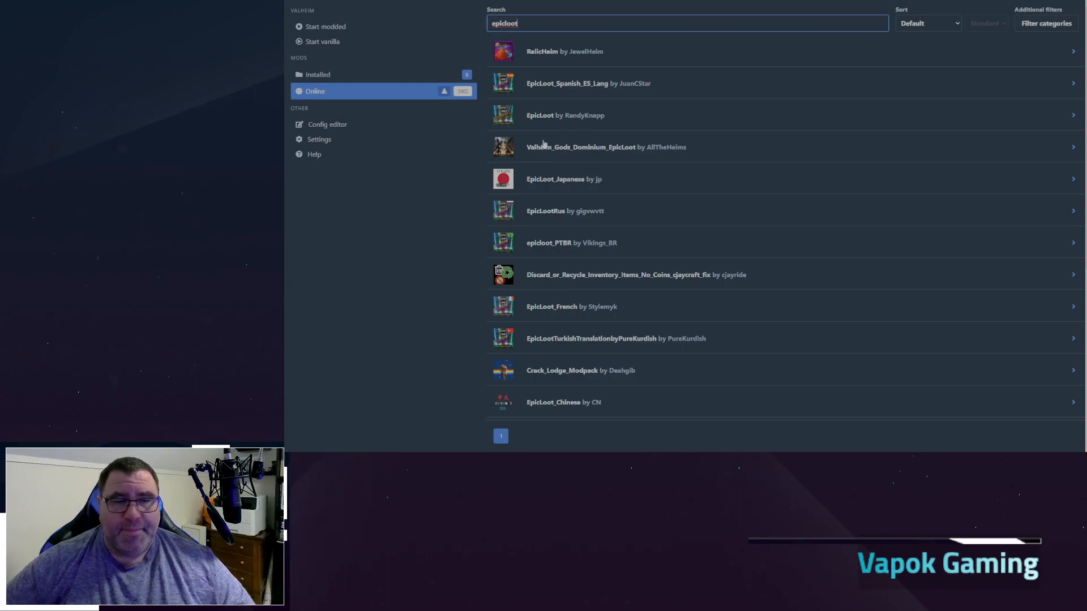
mouse_move(571, 125)
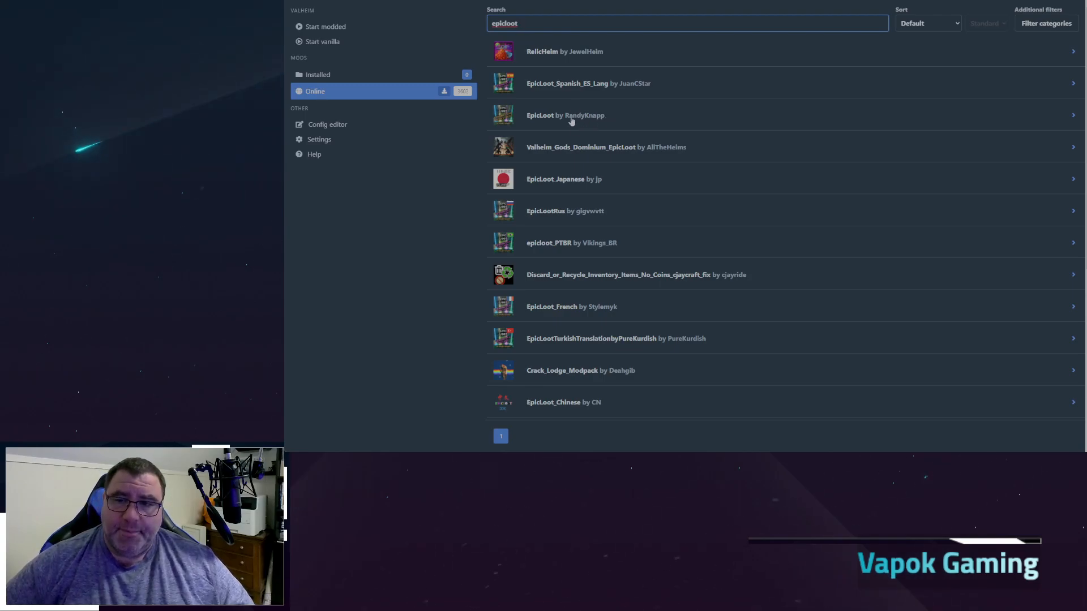
mouse_move(638, 116)
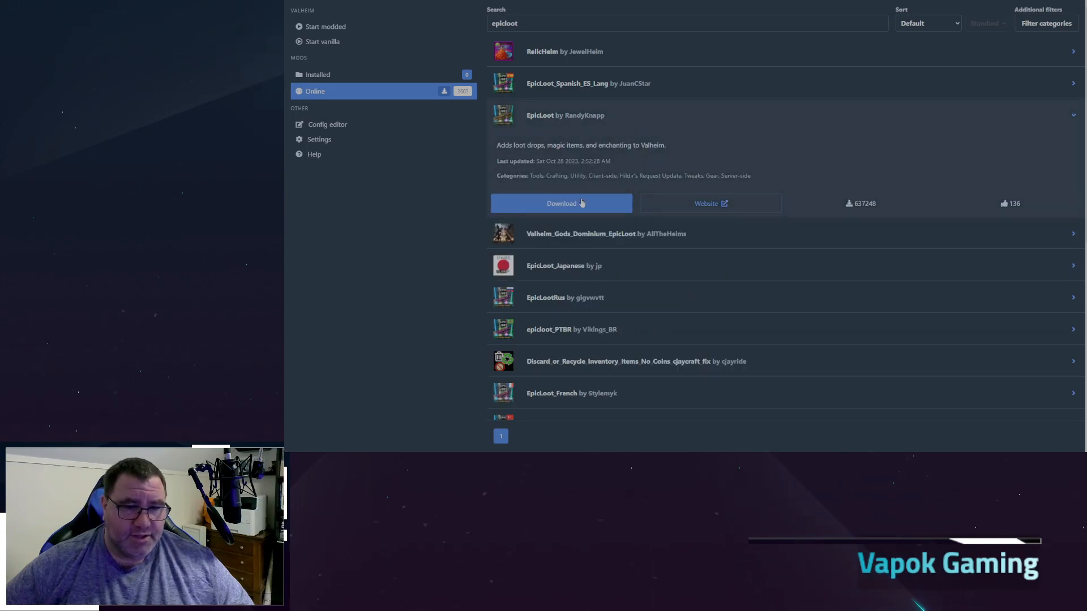
- Download EpicLoot 0.9.33 together with its dependencies into the profile
left_click(561, 203)
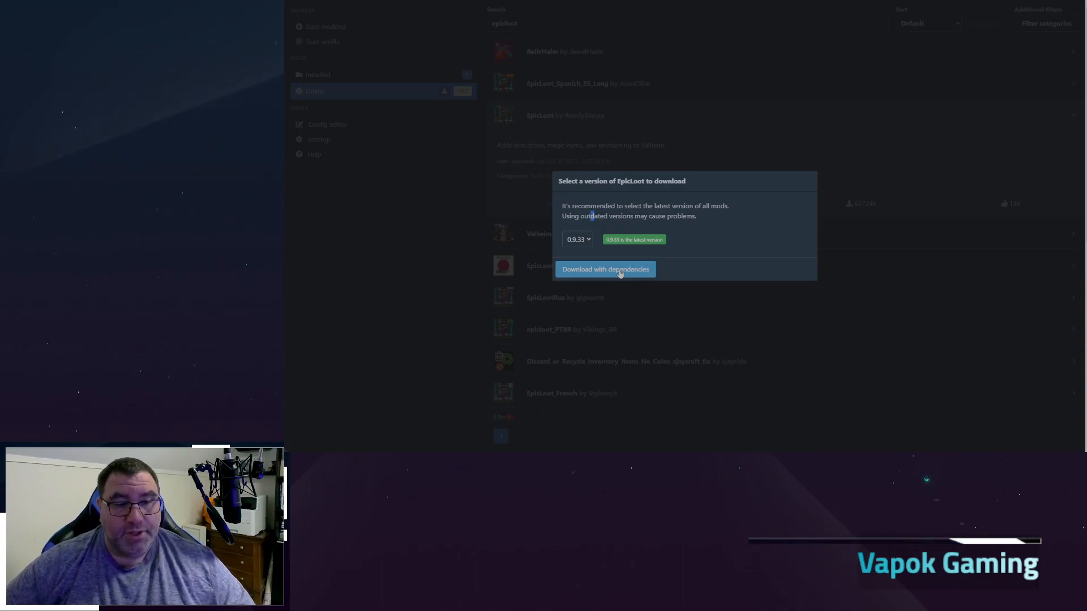
left_click(604, 270)
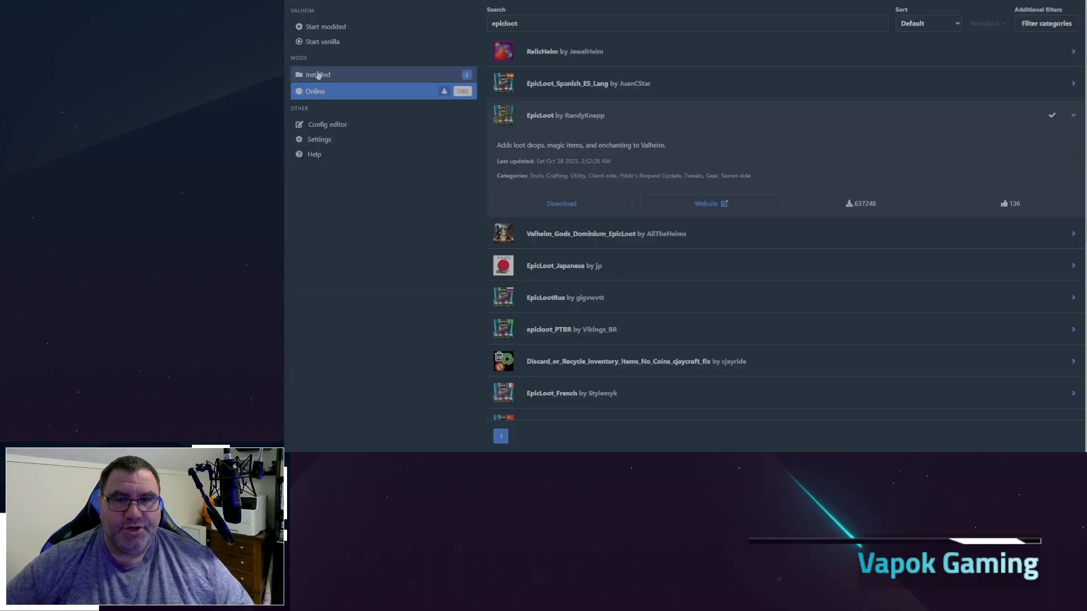
- Review the installed mods list showing BepInExPack_Valheim 5.4.2202 and EpicLoot 0.9.33
left_click(318, 75)
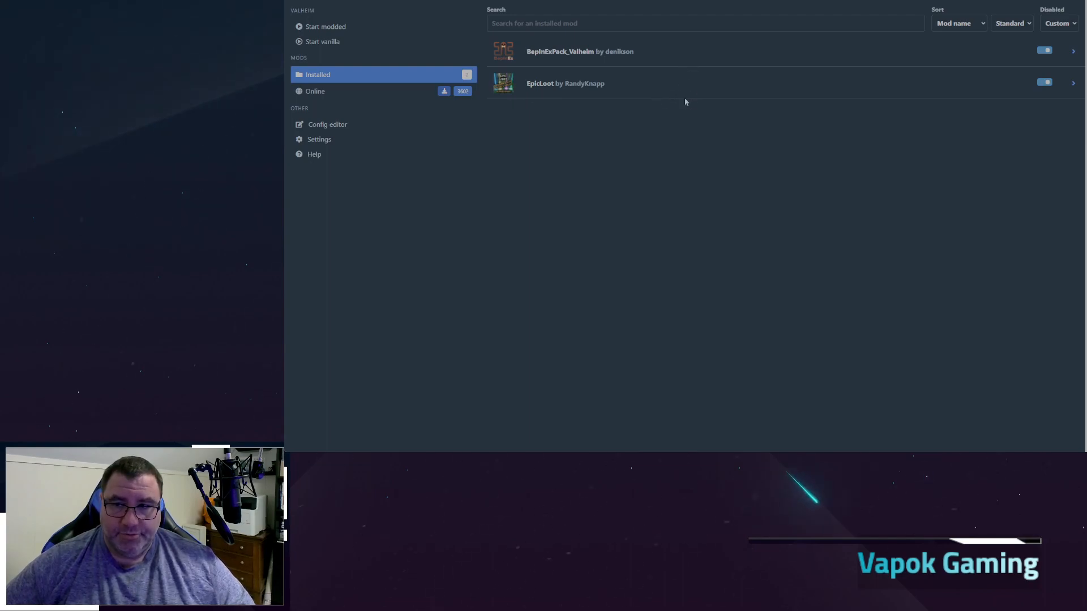
left_click(580, 51)
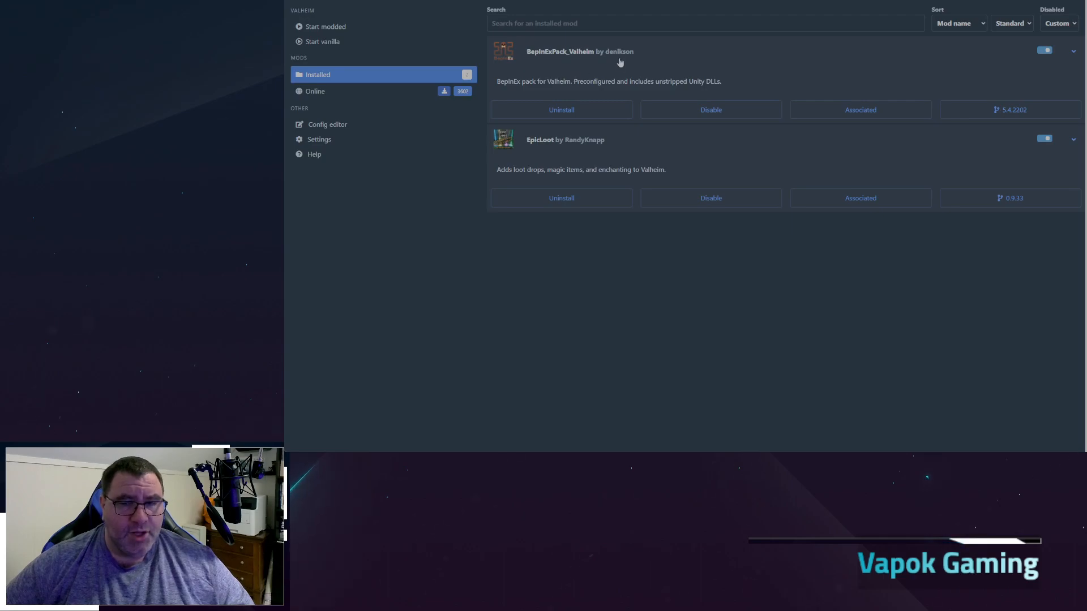
mouse_move(661, 159)
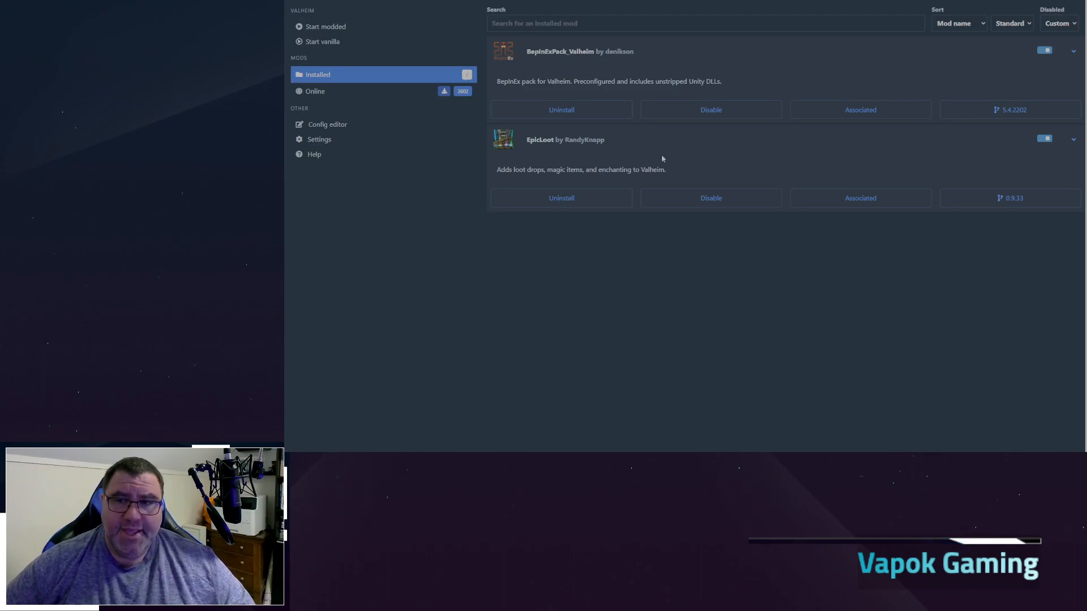
mouse_move(671, 144)
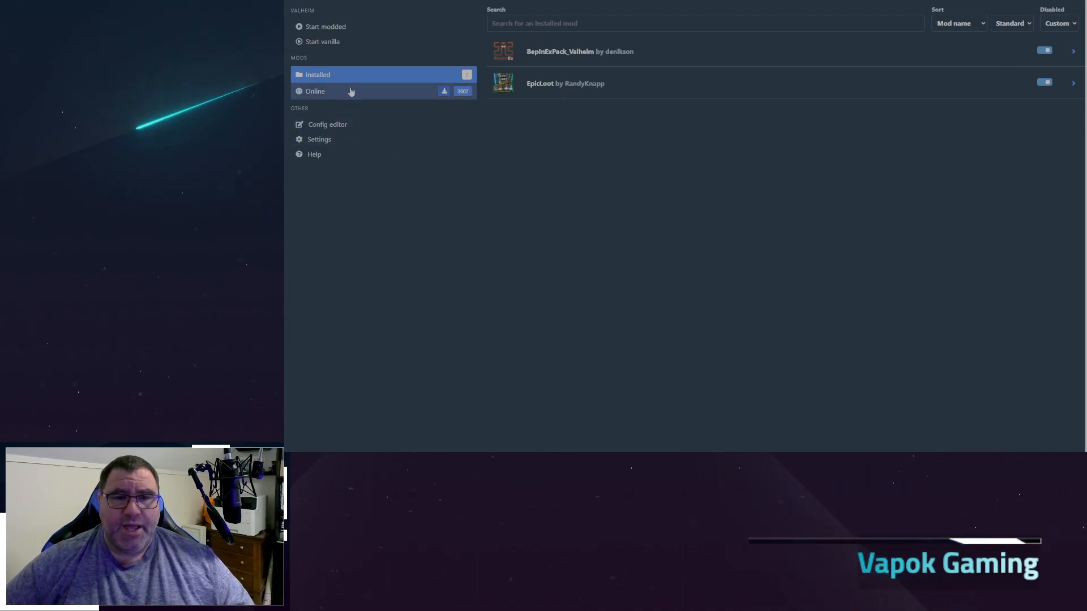
- Search online for 'Au', download Auga with its dependencies, and check the installed list
left_click(315, 91)
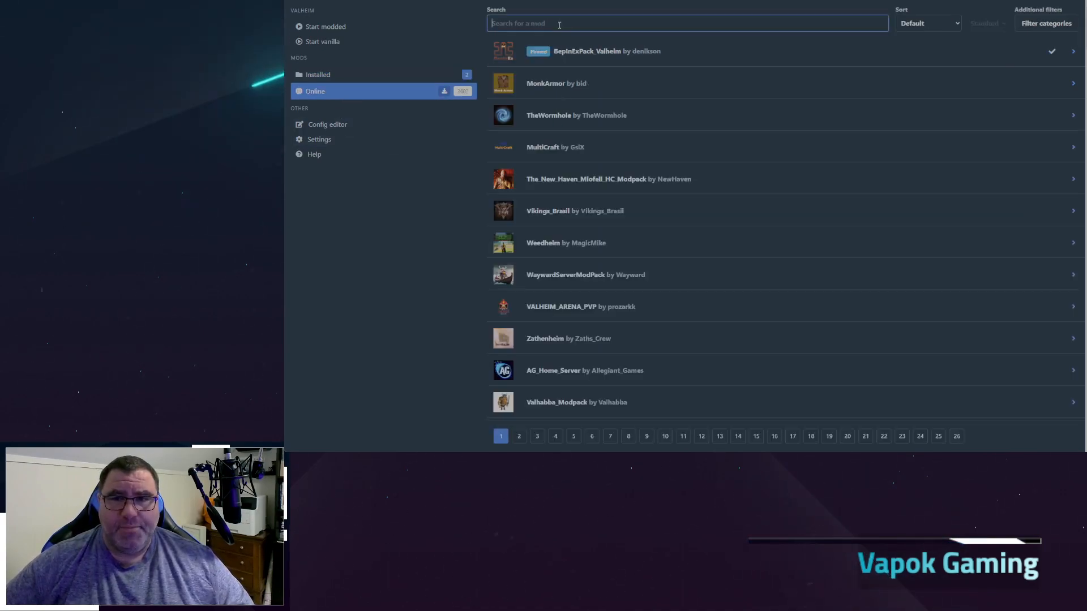
type("Auga")
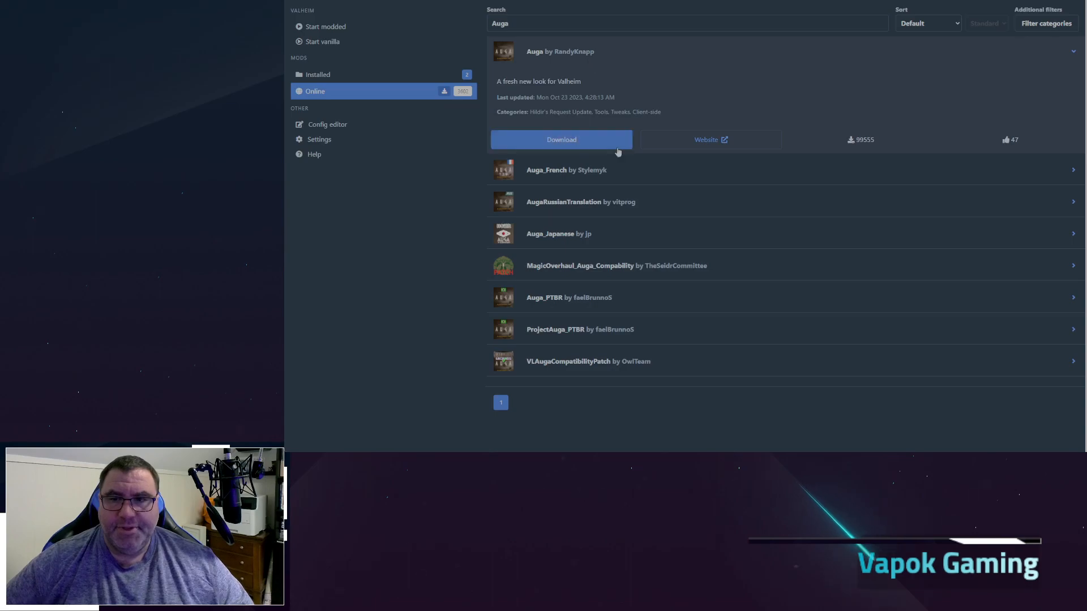
left_click(560, 139)
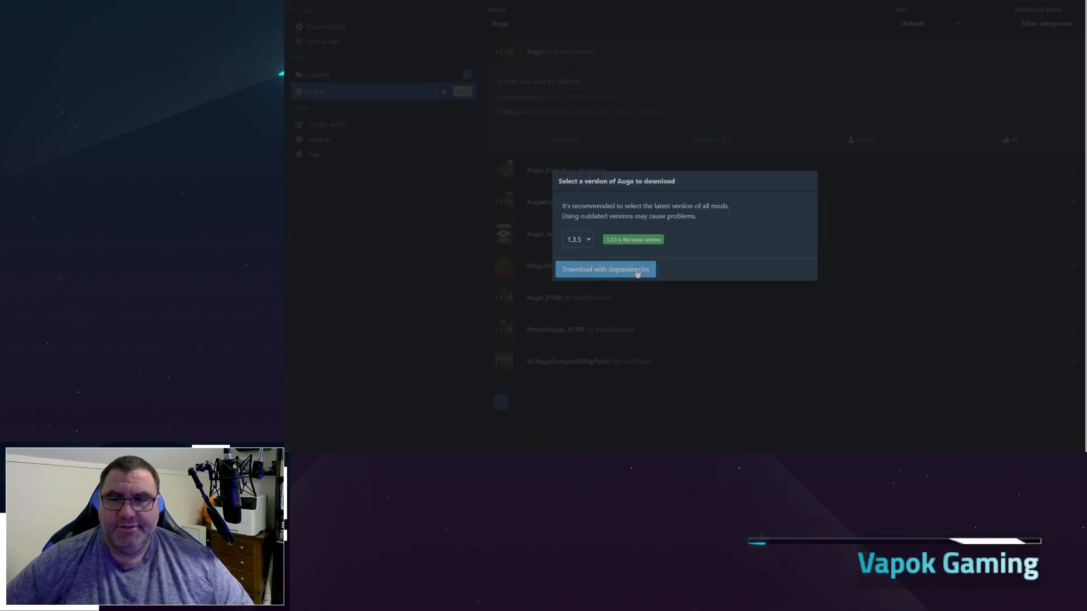
left_click(605, 269)
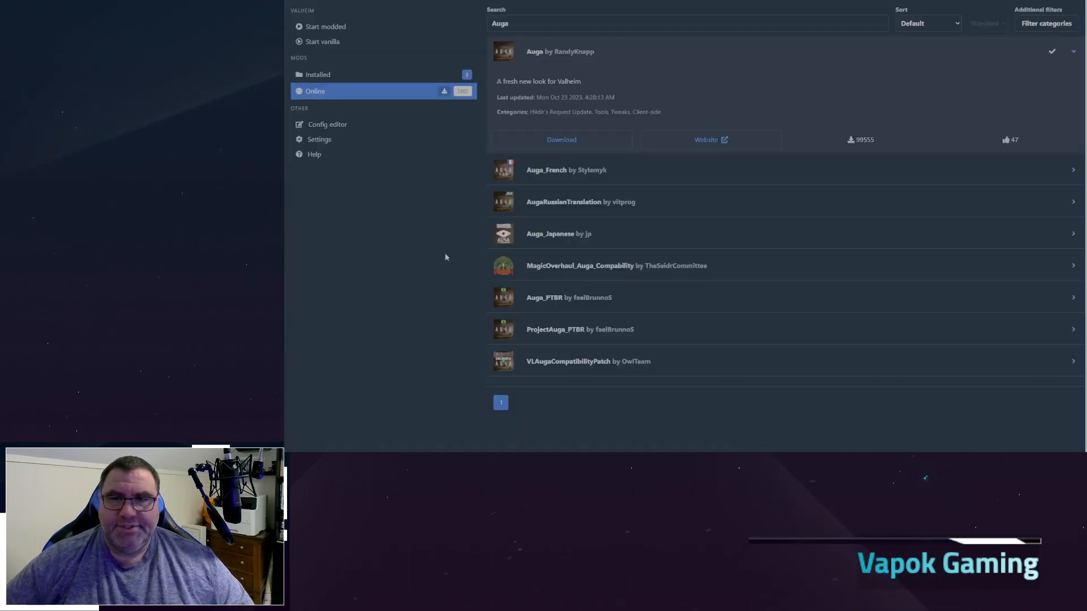
left_click(317, 74)
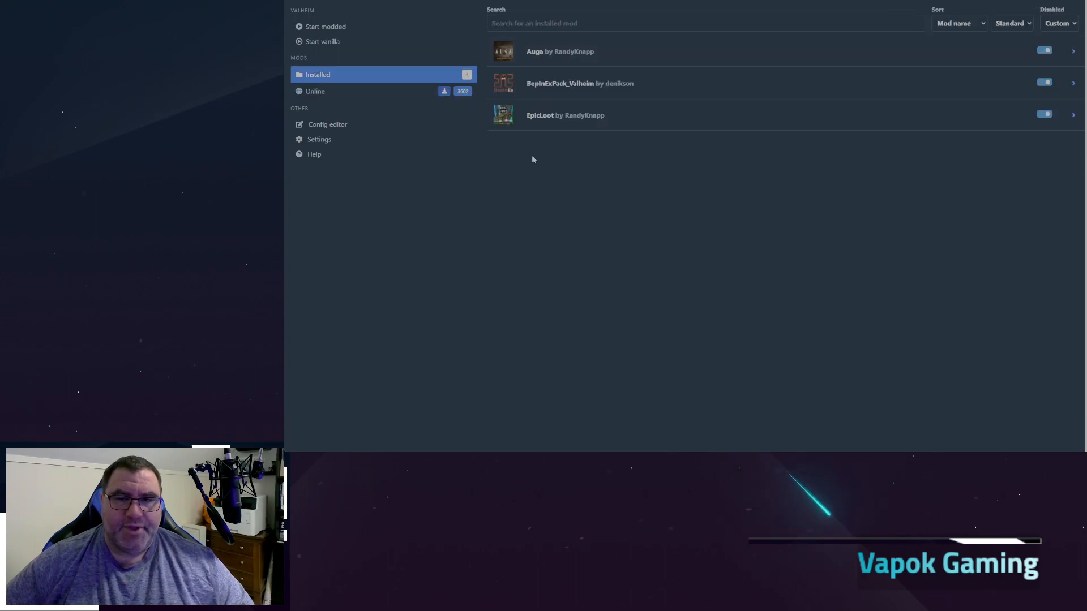
- Search online for 'valheim' and download ValheimPlus_Grantapher_Temporary with its dependencies
left_click(315, 90)
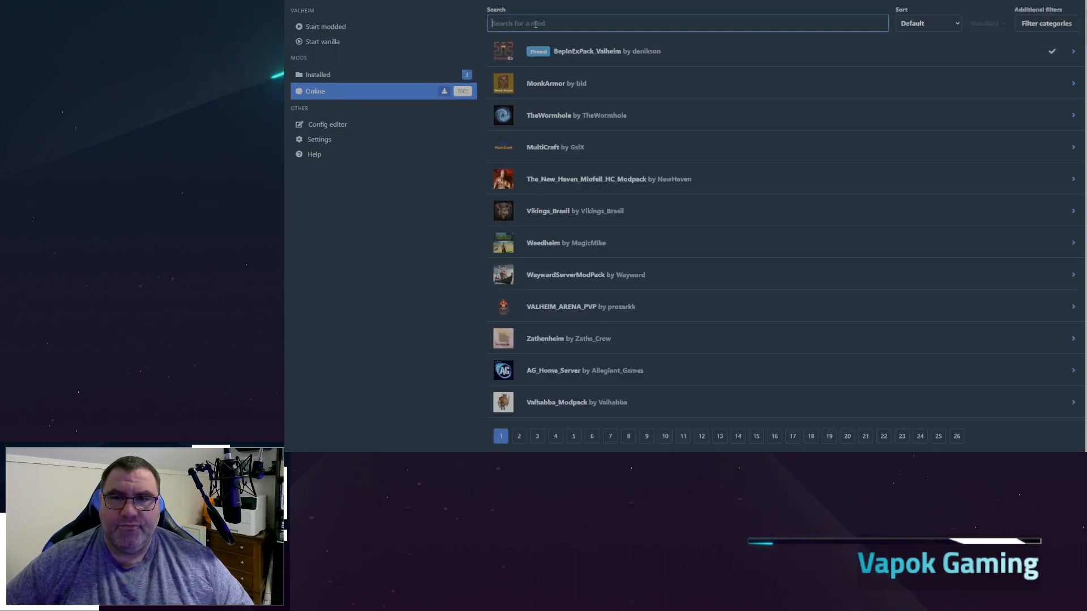
type("valheimpl")
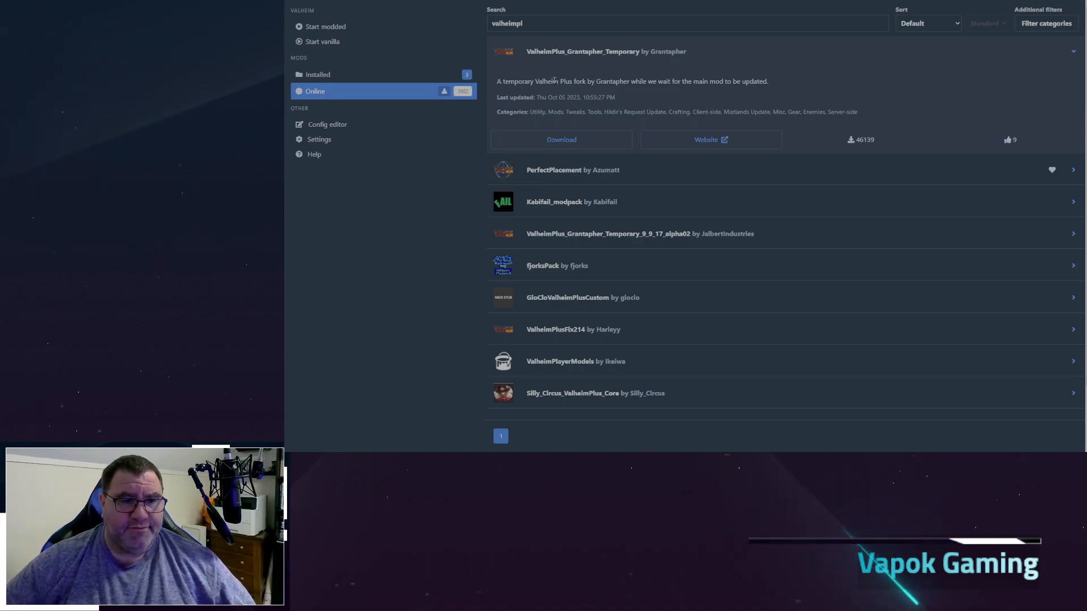
left_click(561, 139)
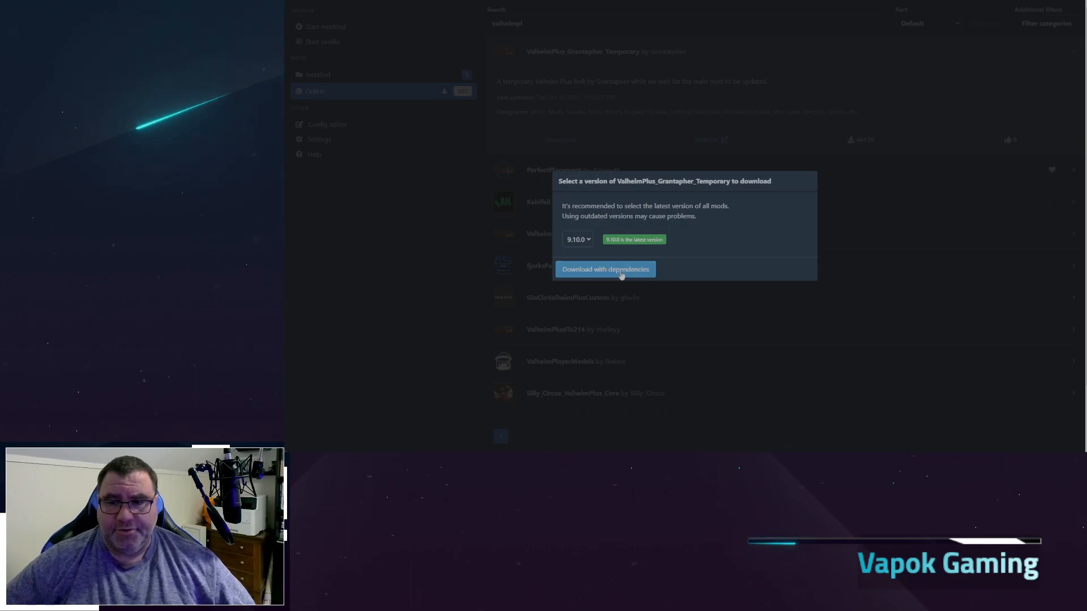
left_click(605, 270)
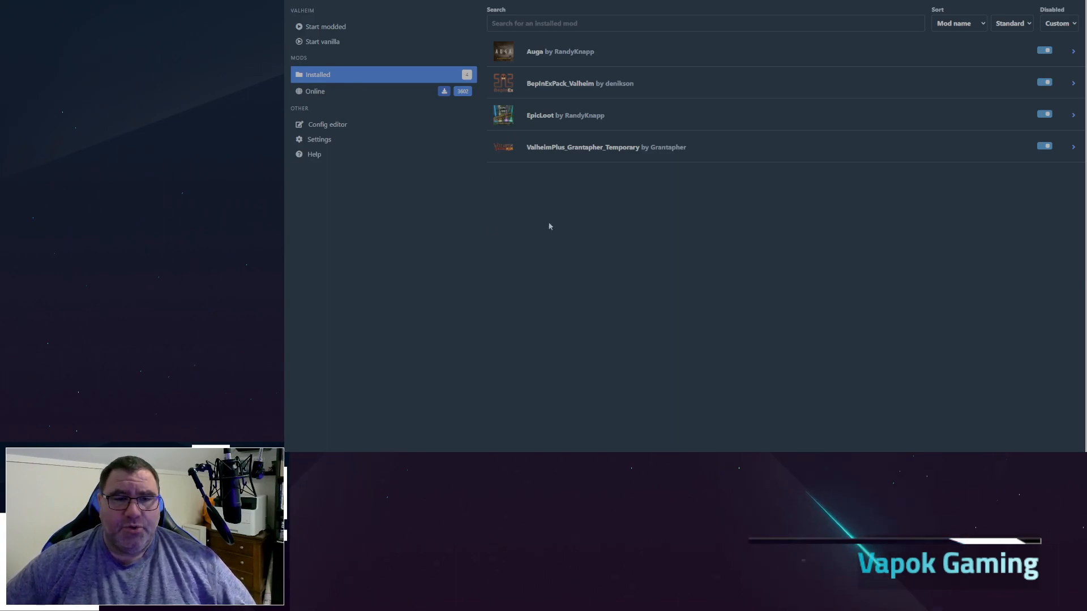
mouse_move(566, 180)
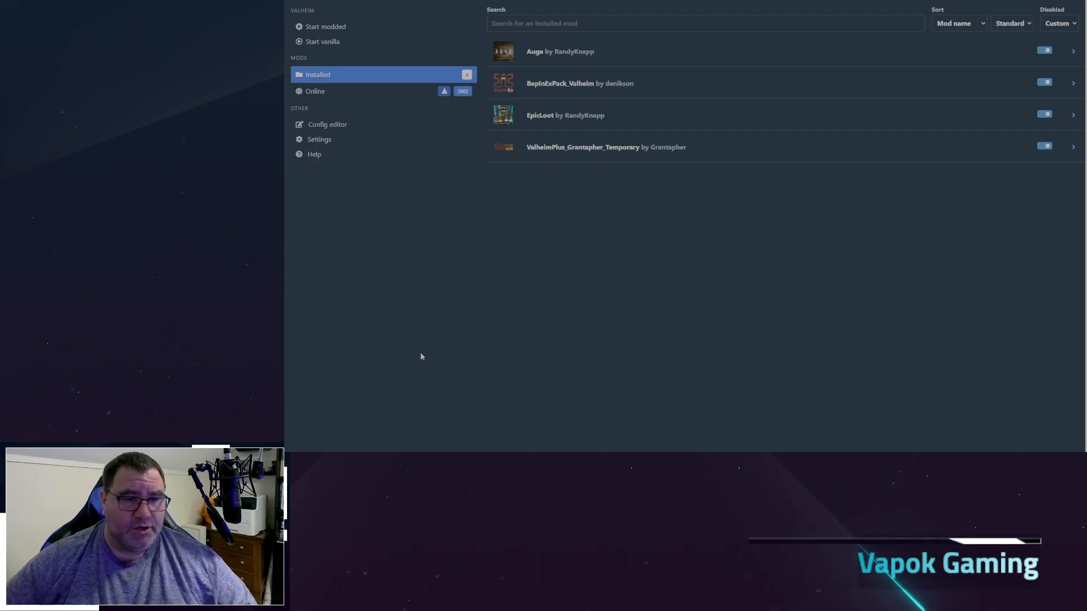
mouse_move(326, 26)
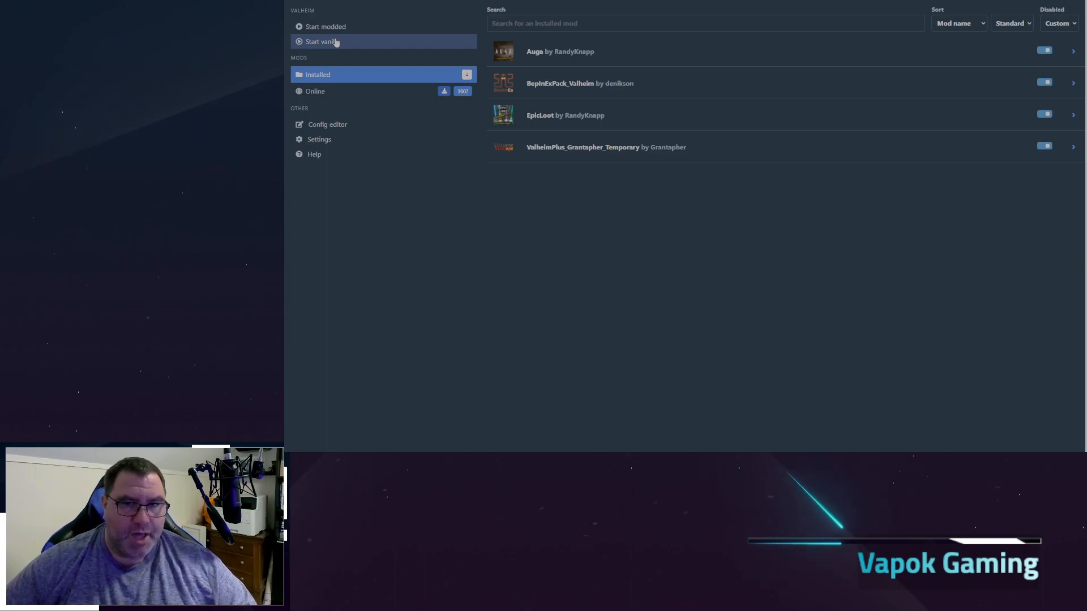
mouse_move(402, 211)
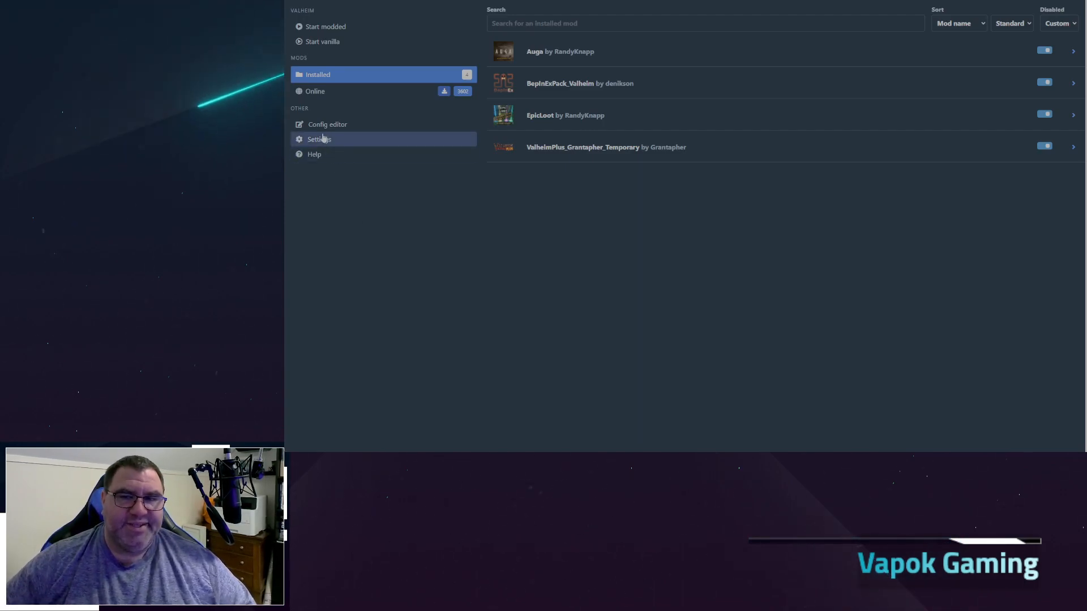
mouse_move(327, 125)
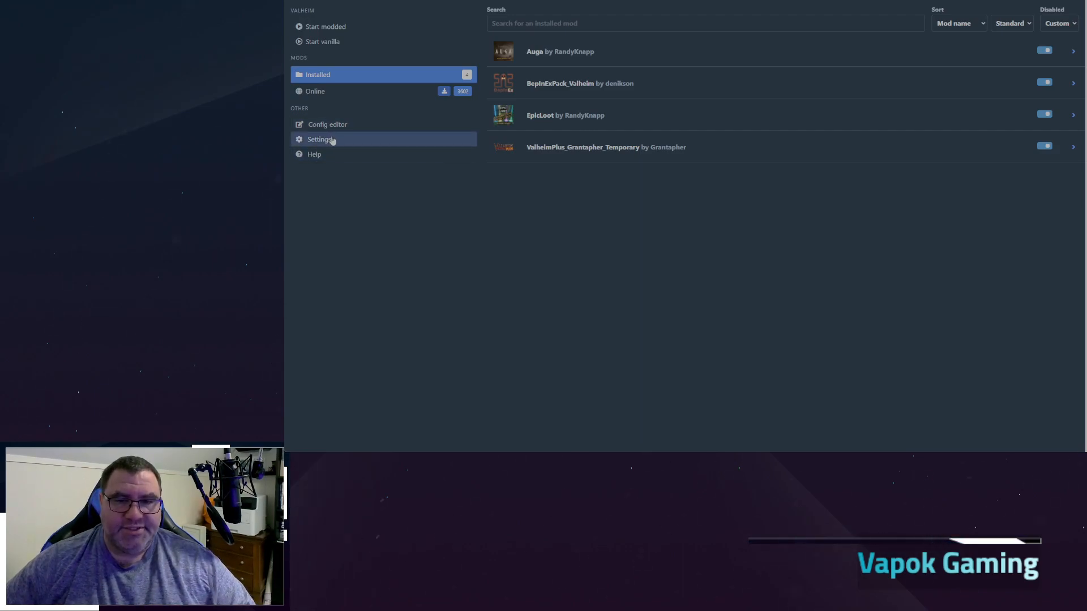
- Go to the manager's Settings page listing advanced options
left_click(319, 139)
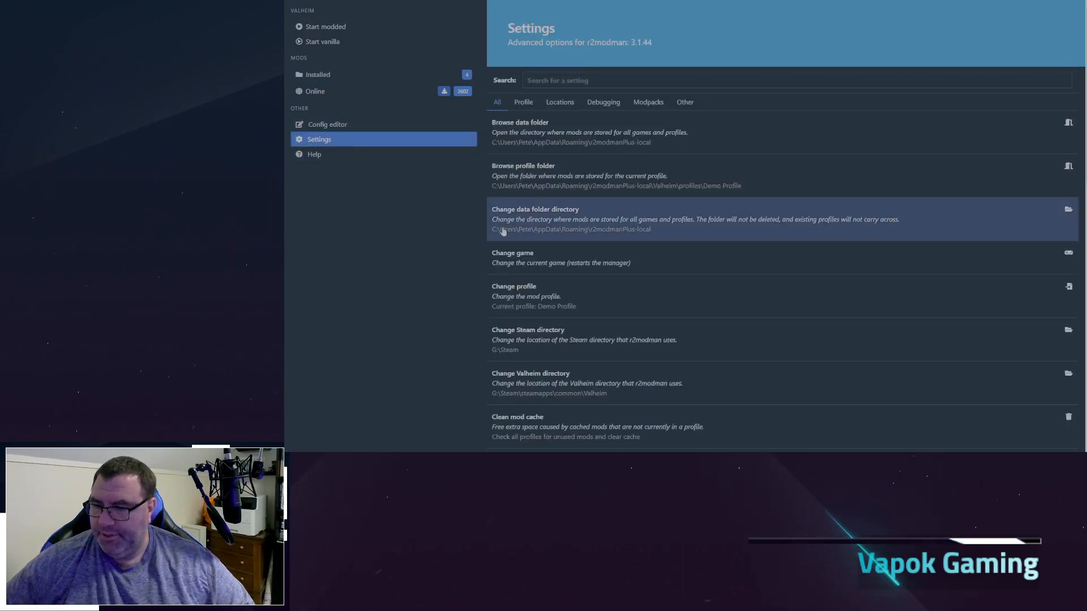
- Filter settings to Profile and export the Demo Profile as a code copied to the clipboard
left_click(523, 102)
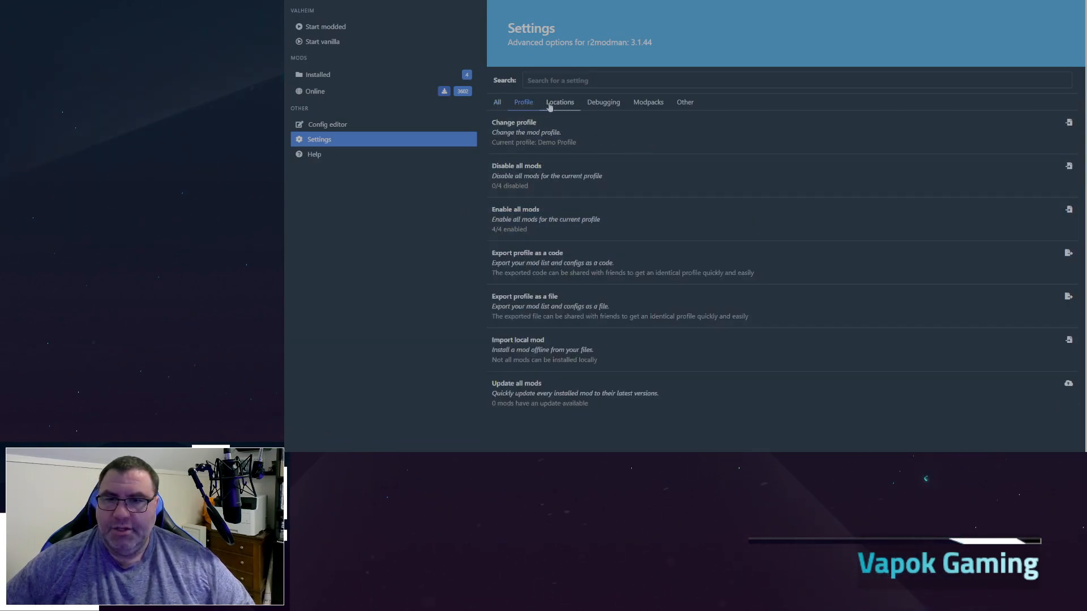
mouse_move(545, 234)
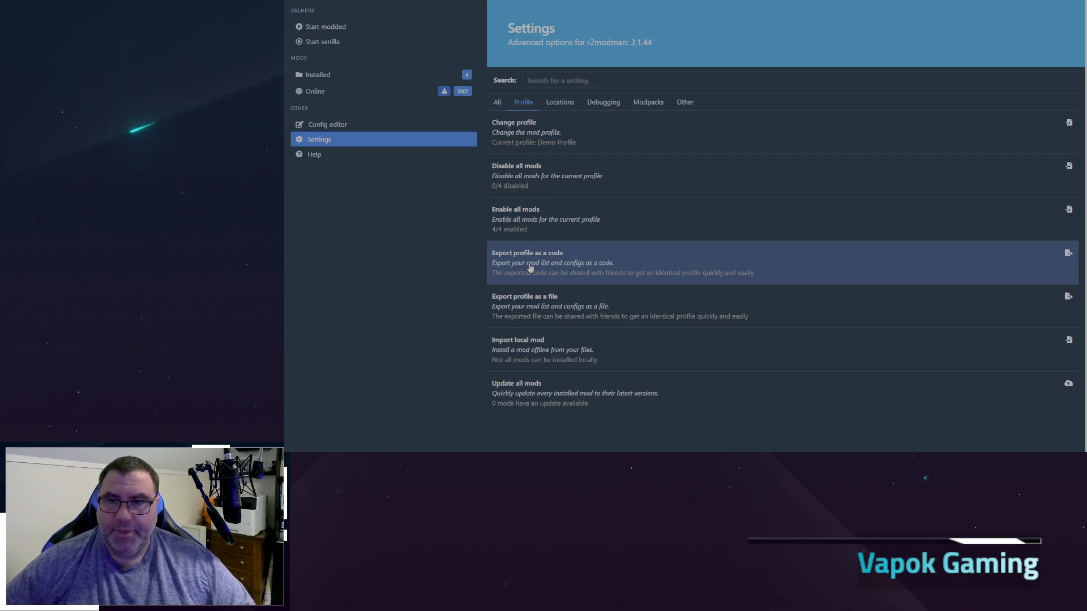
left_click(526, 261)
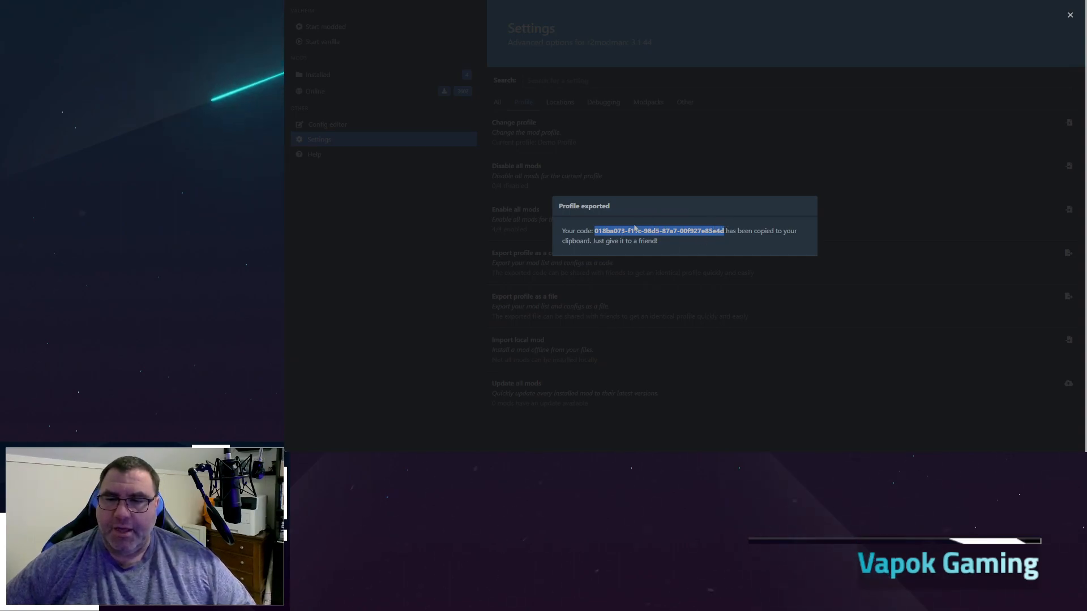
mouse_move(703, 243)
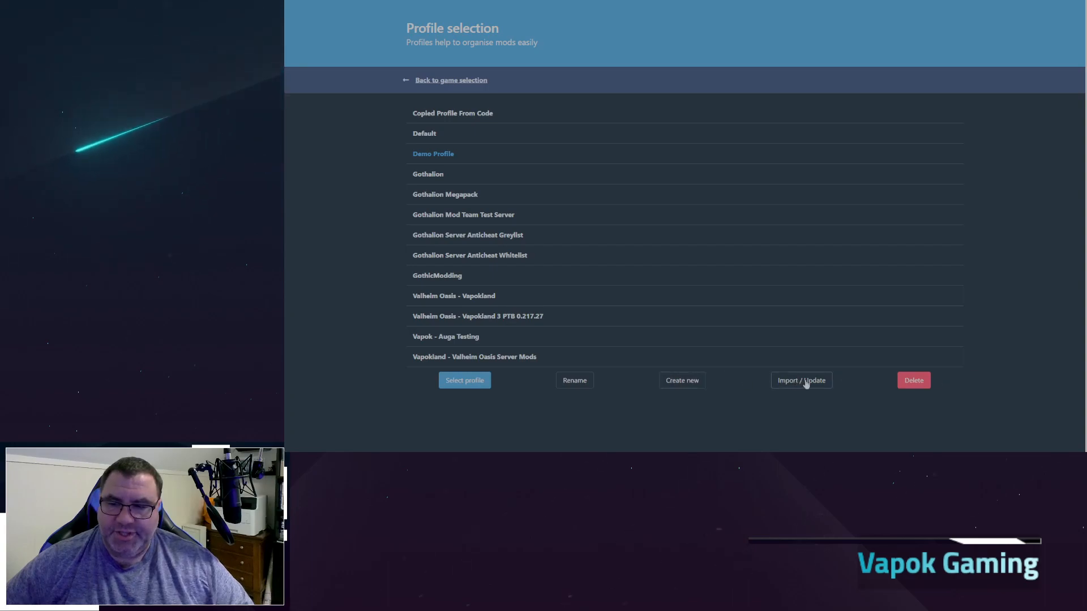
left_click(802, 380)
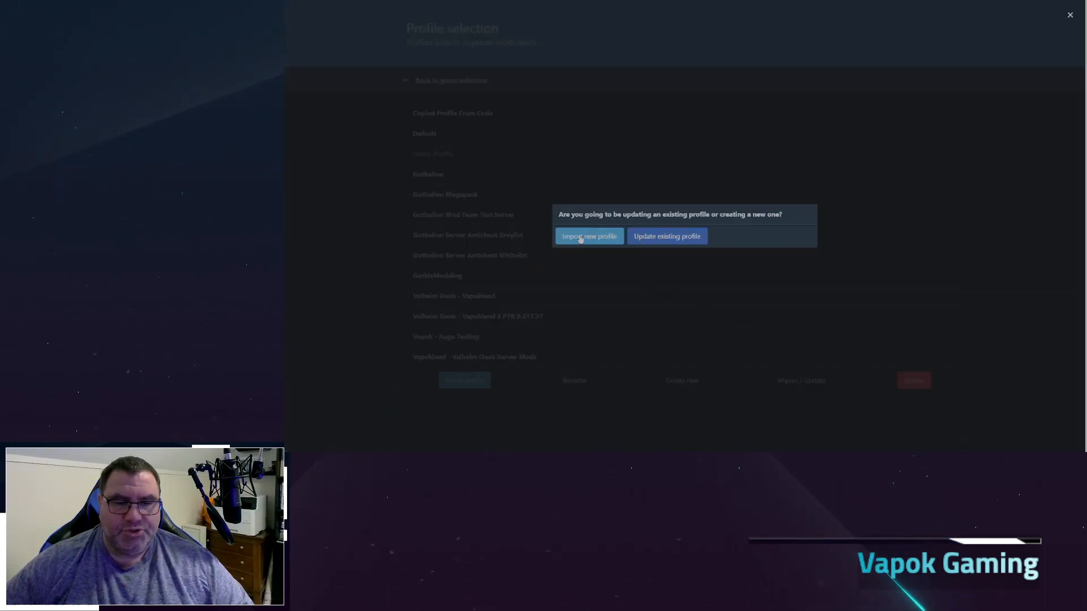
left_click(588, 236)
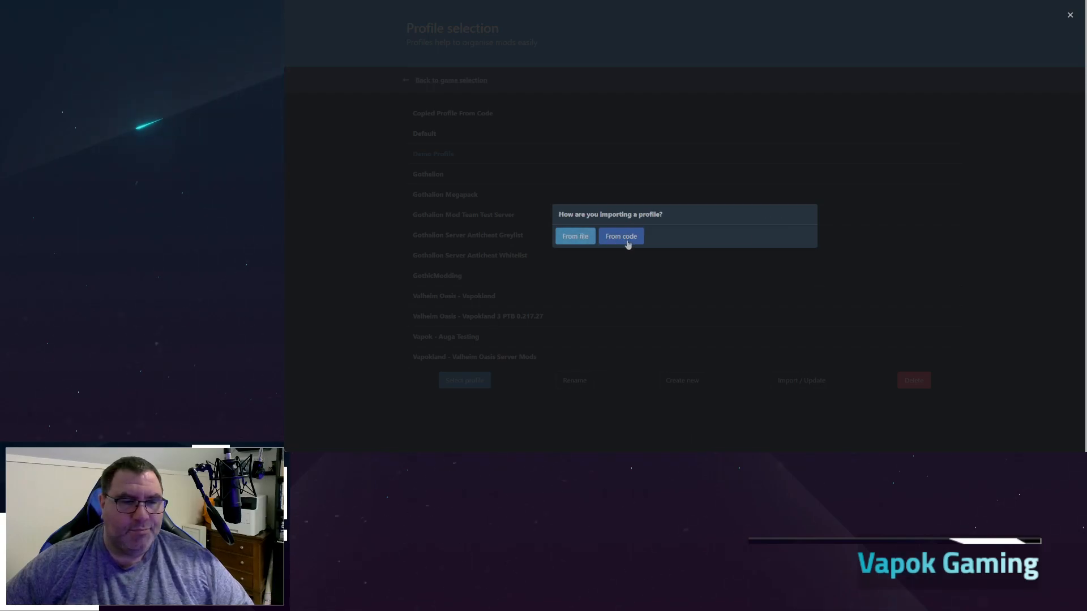
left_click(619, 236)
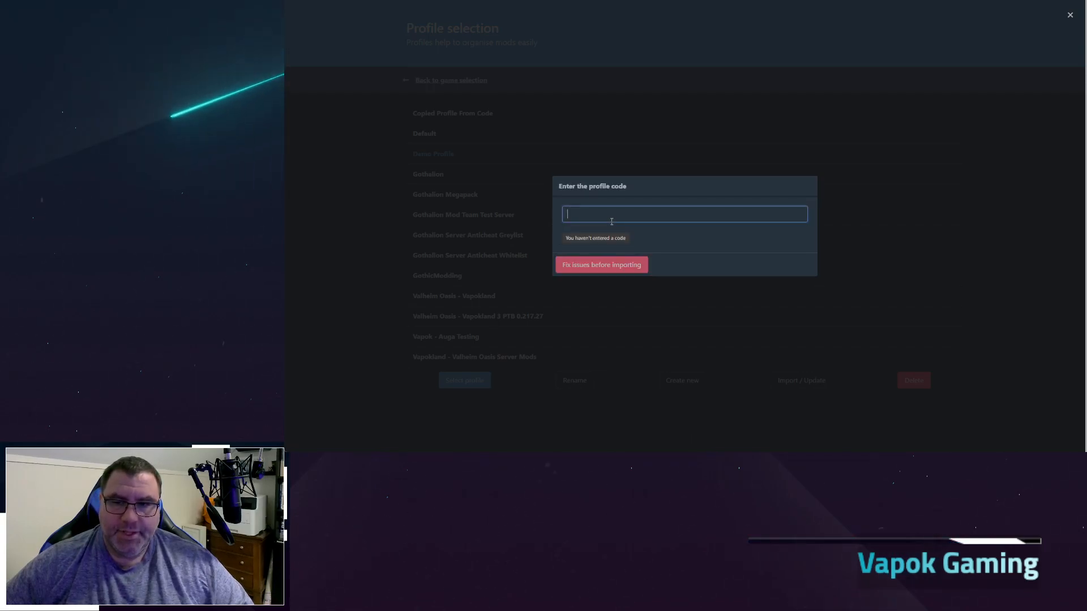
type("018ba073-f11c-98d5-87a7-00f927e85e4d")
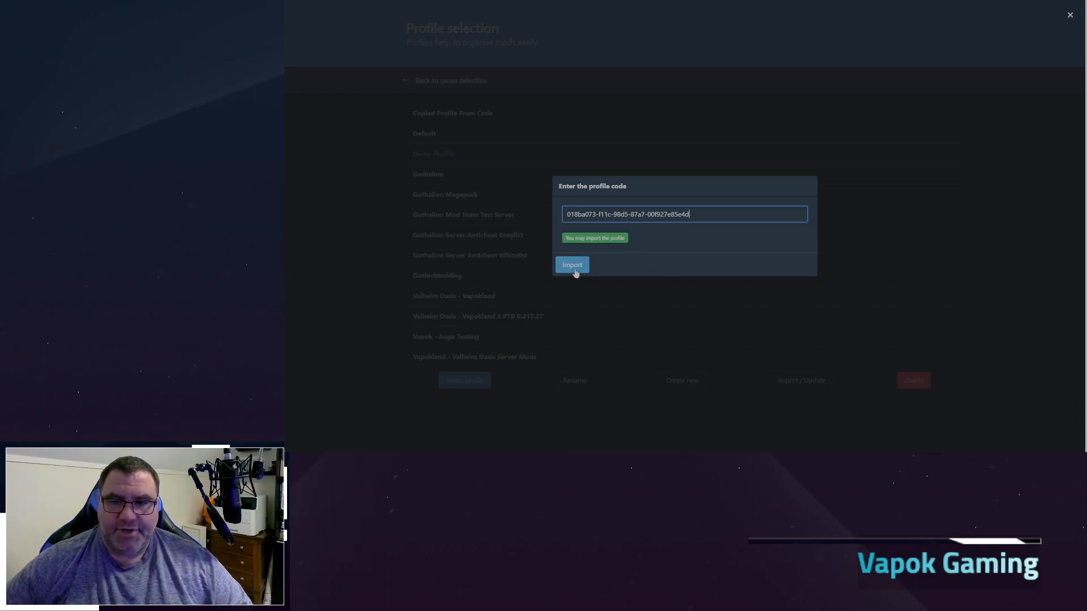
left_click(572, 264)
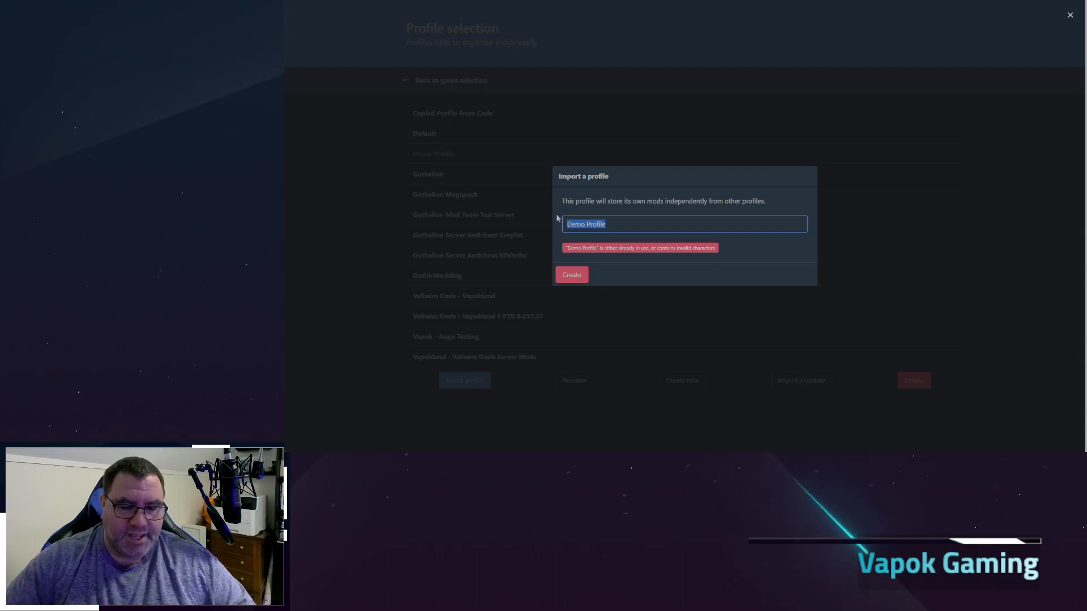
- Name the imported profile 'Copied Profile from A Code', create it and make it active
type("Copied")
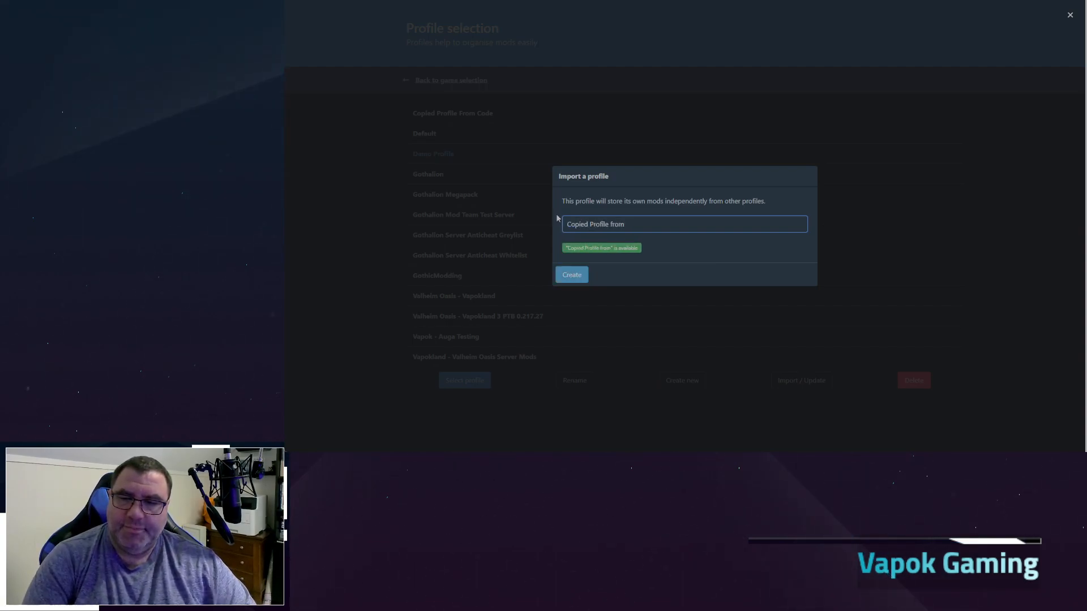
type("Code")
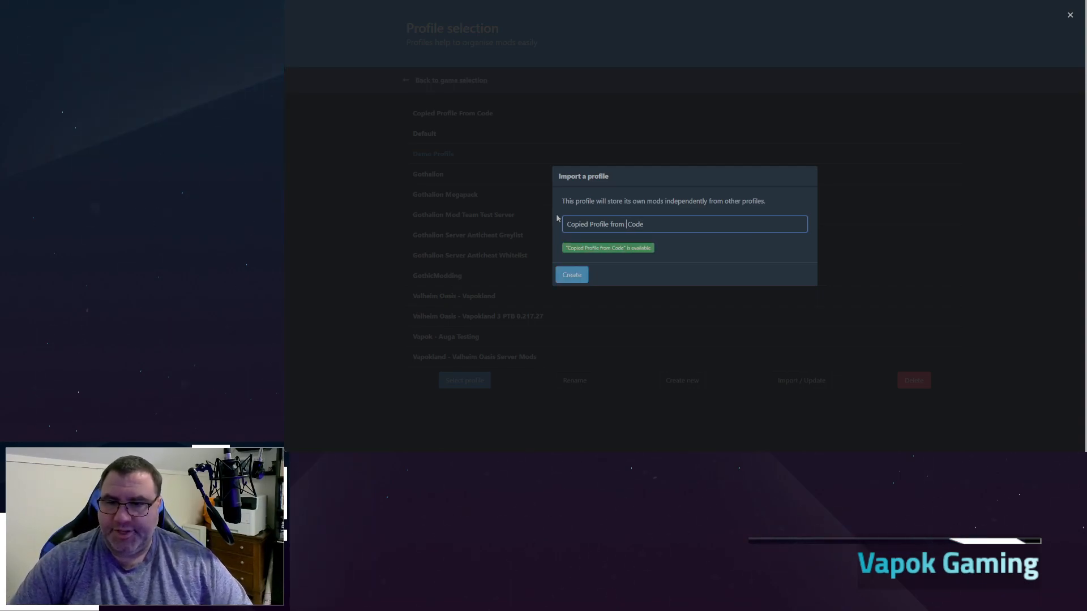
type("A")
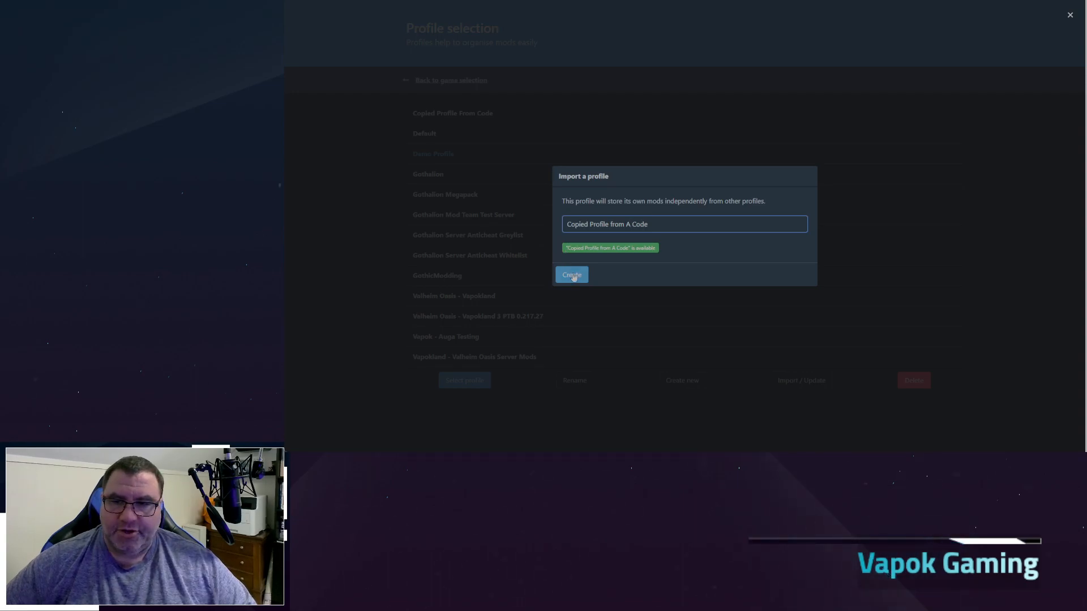
left_click(571, 274)
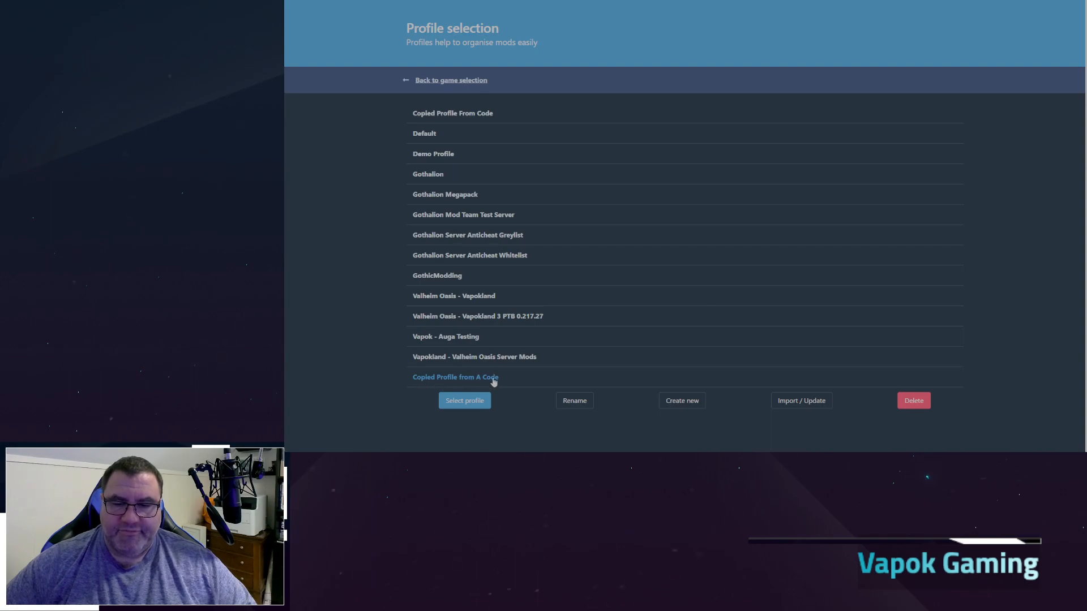
left_click(464, 400)
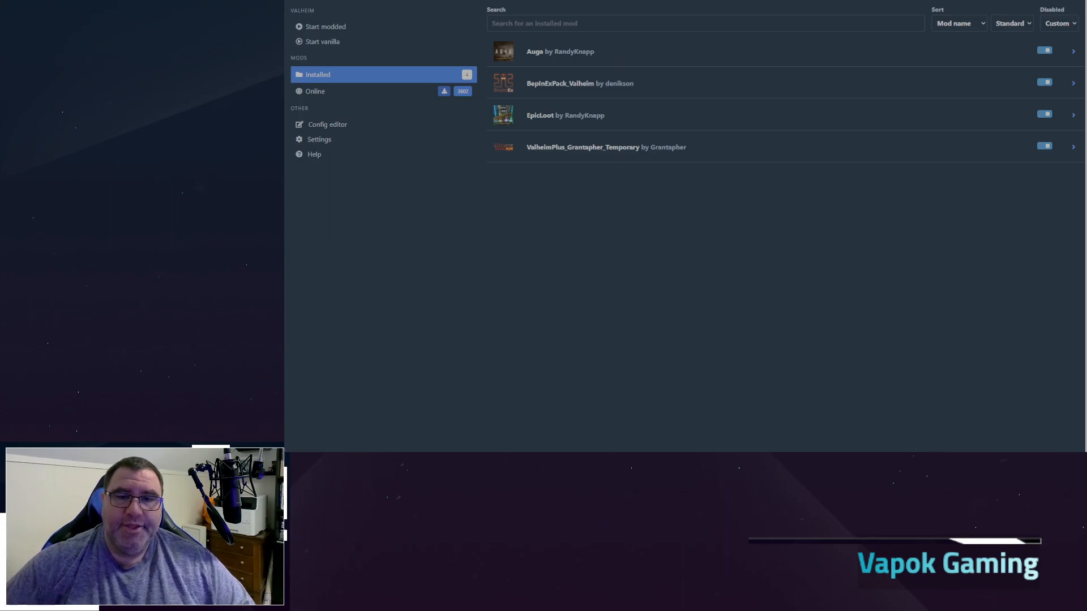
- From Settings, return to the profile list and delete the older 'Copied Profile From Code'
left_click(319, 138)
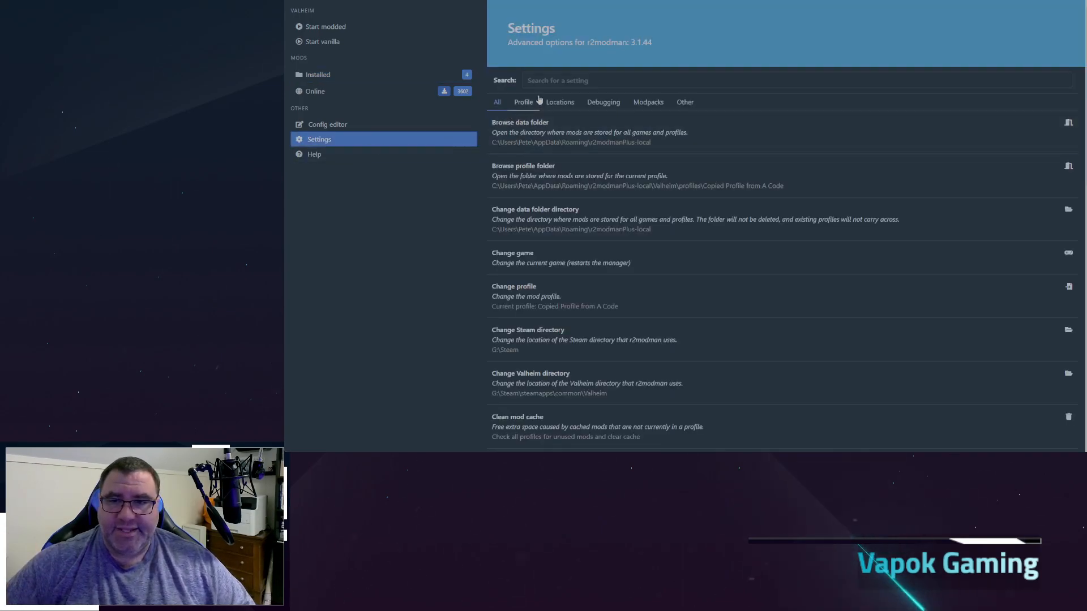
left_click(514, 286)
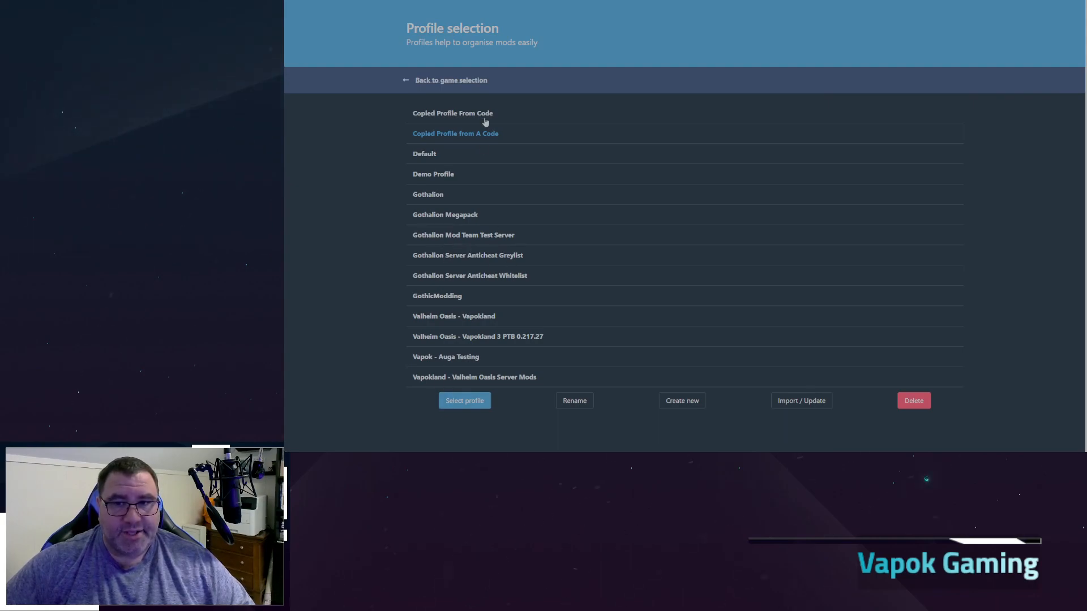
left_click(453, 113)
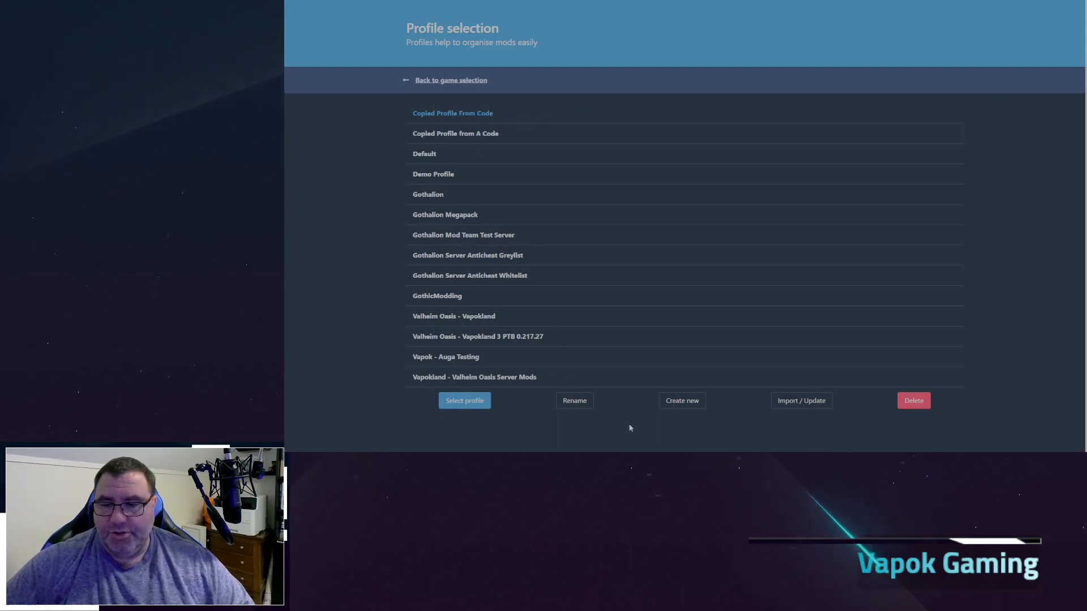
left_click(914, 400)
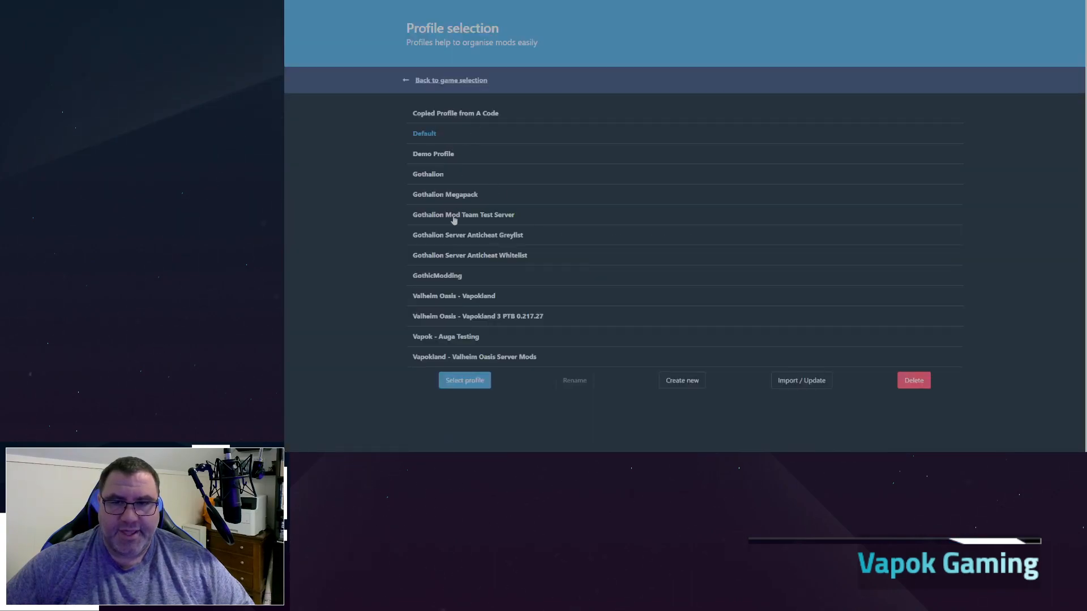
mouse_move(431, 81)
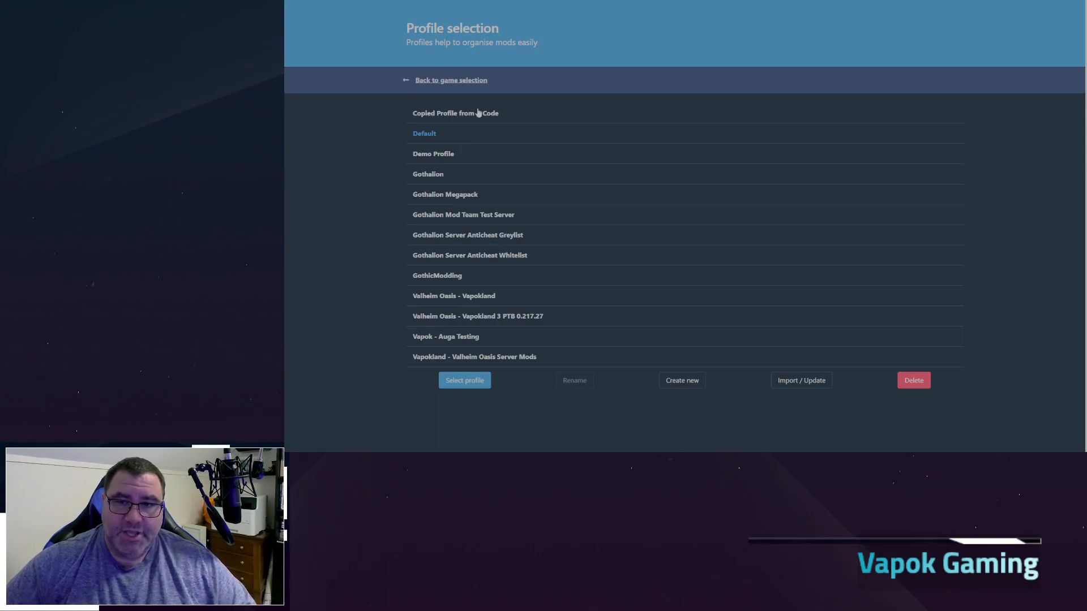
- Reselect 'Copied Profile from A Code' as the active profile
left_click(456, 113)
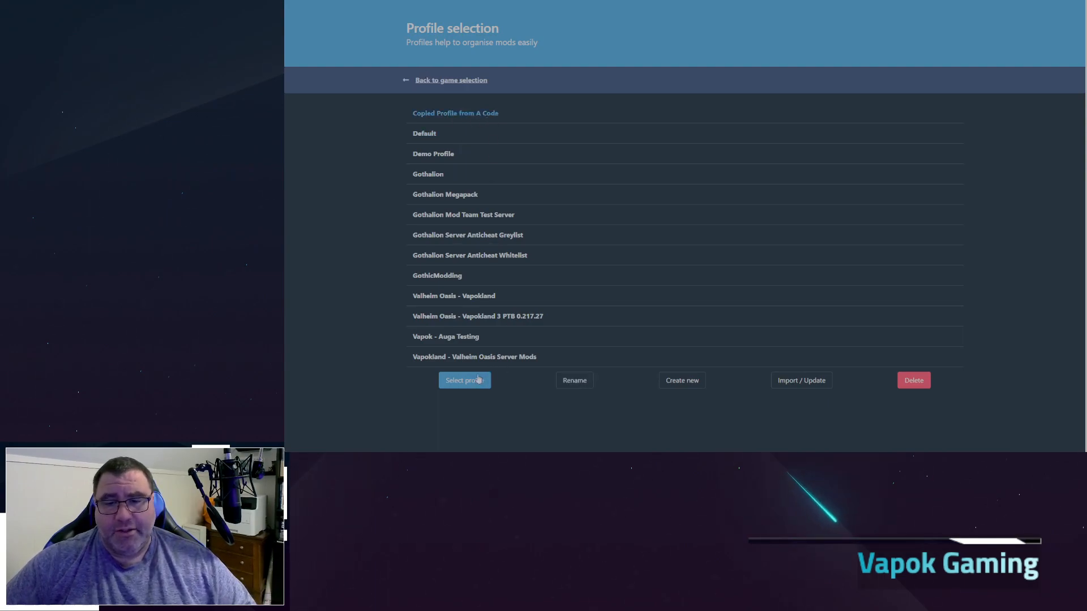
left_click(464, 380)
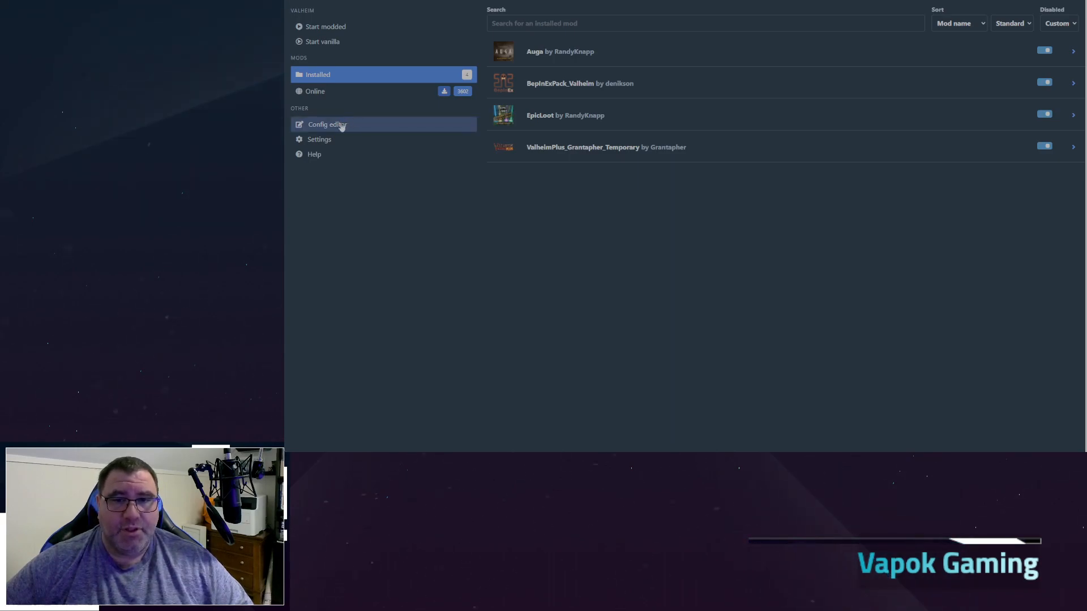
- Show the Config editor's list of BepInEx and plugin configuration files
left_click(328, 125)
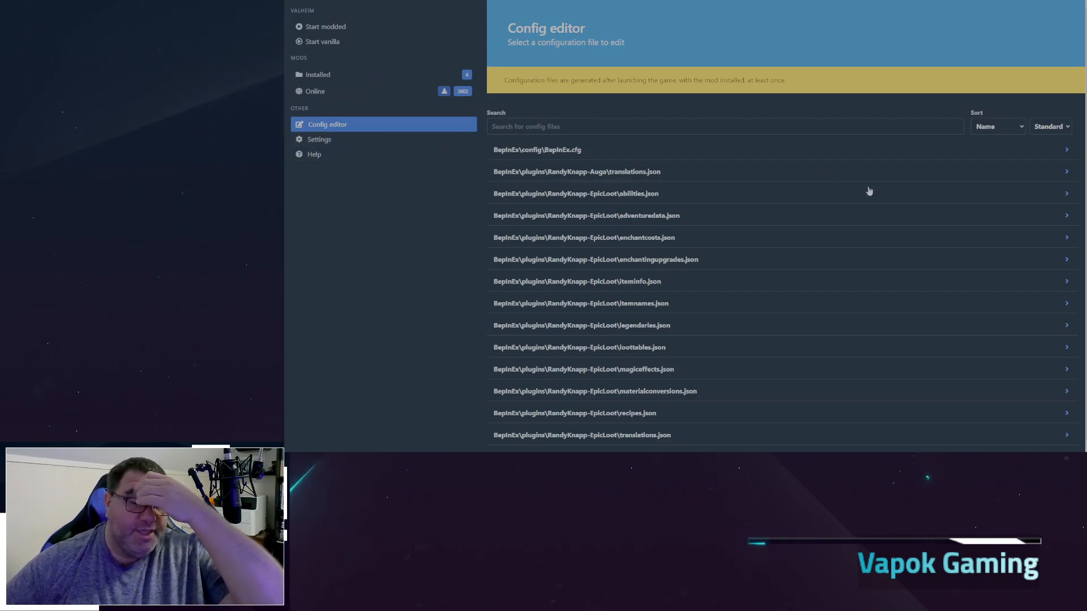
mouse_move(680, 280)
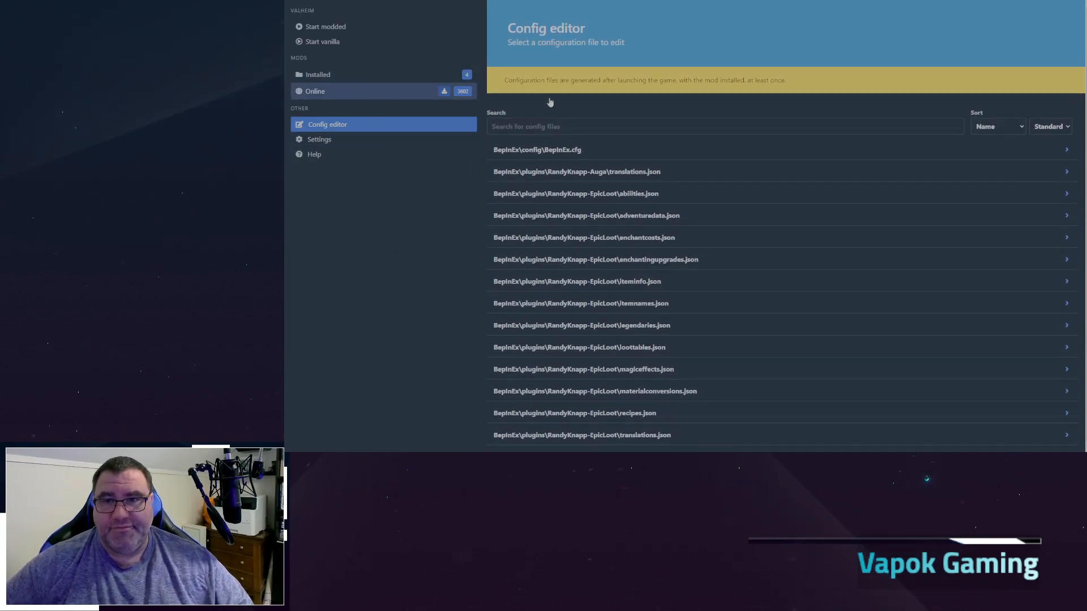
- Search Online for 'config' and install Official_BepInEx_ConfigurationManager by Azumatt
left_click(315, 90)
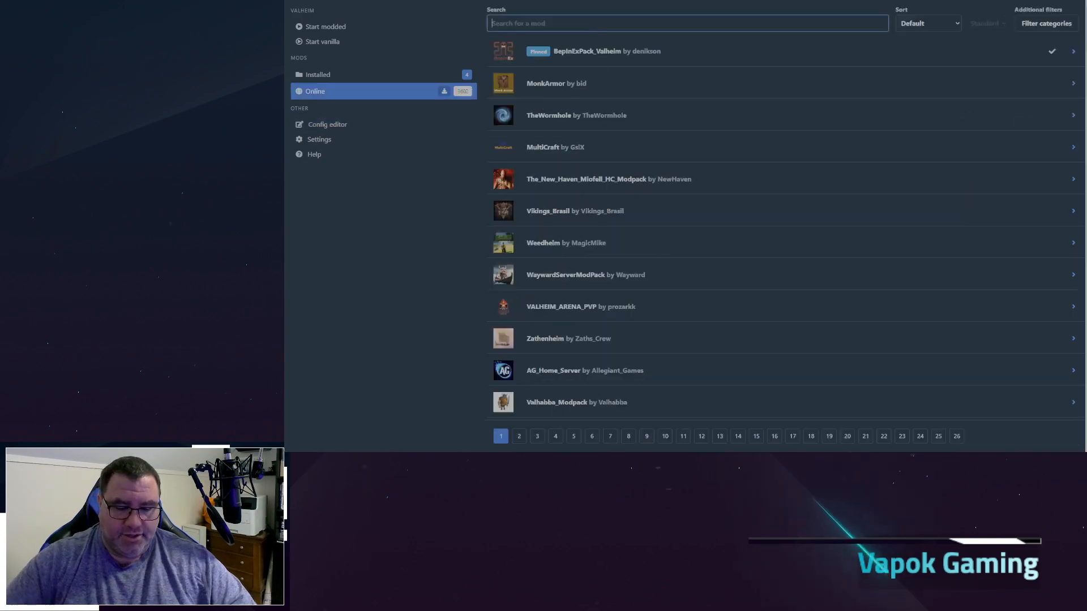
type("configurationmana")
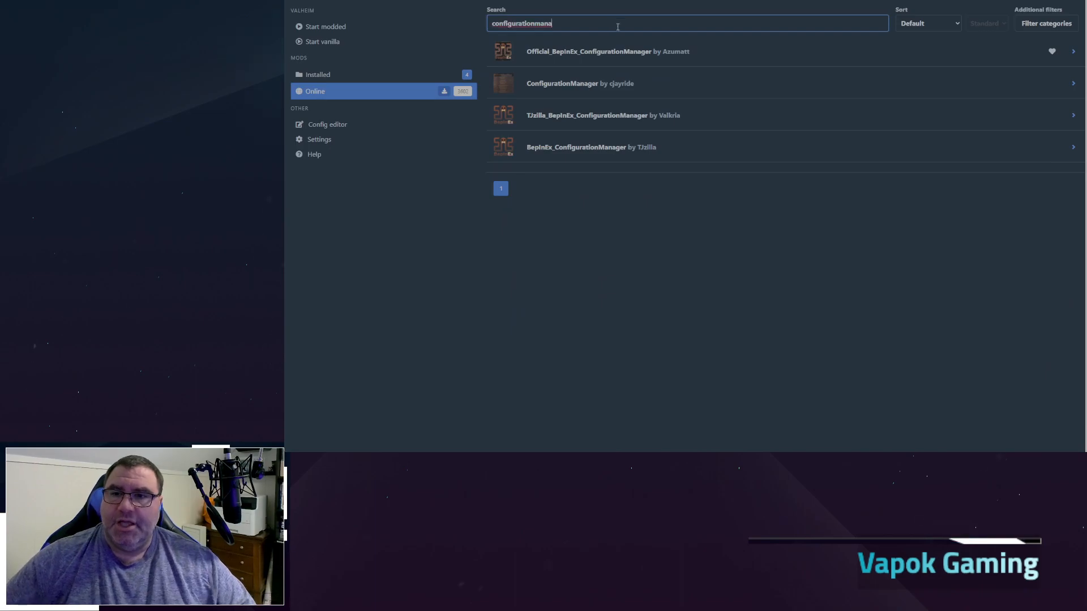
left_click(589, 51)
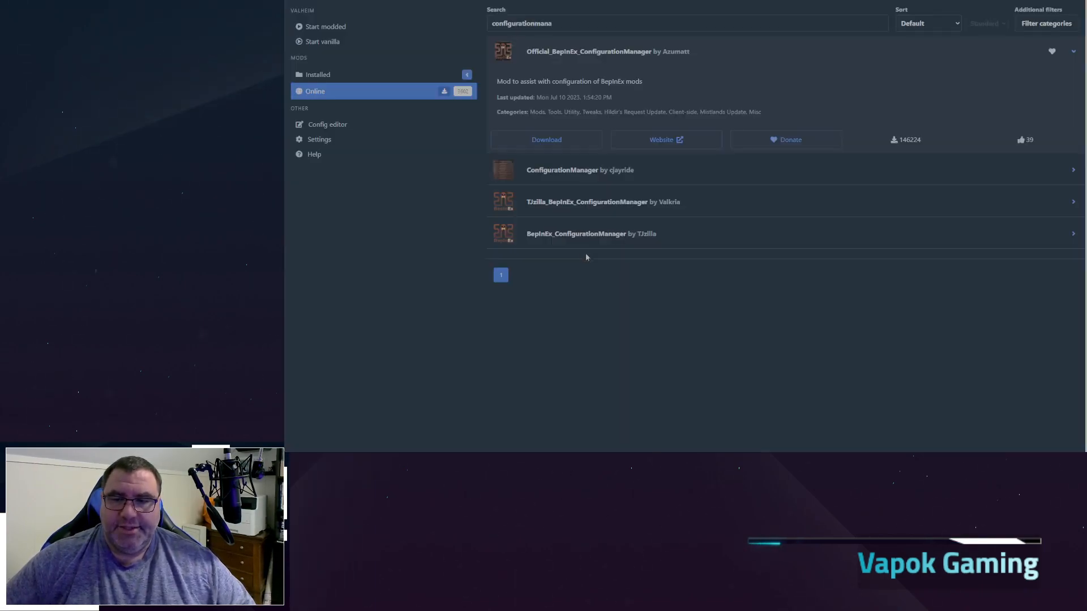
left_click(317, 75)
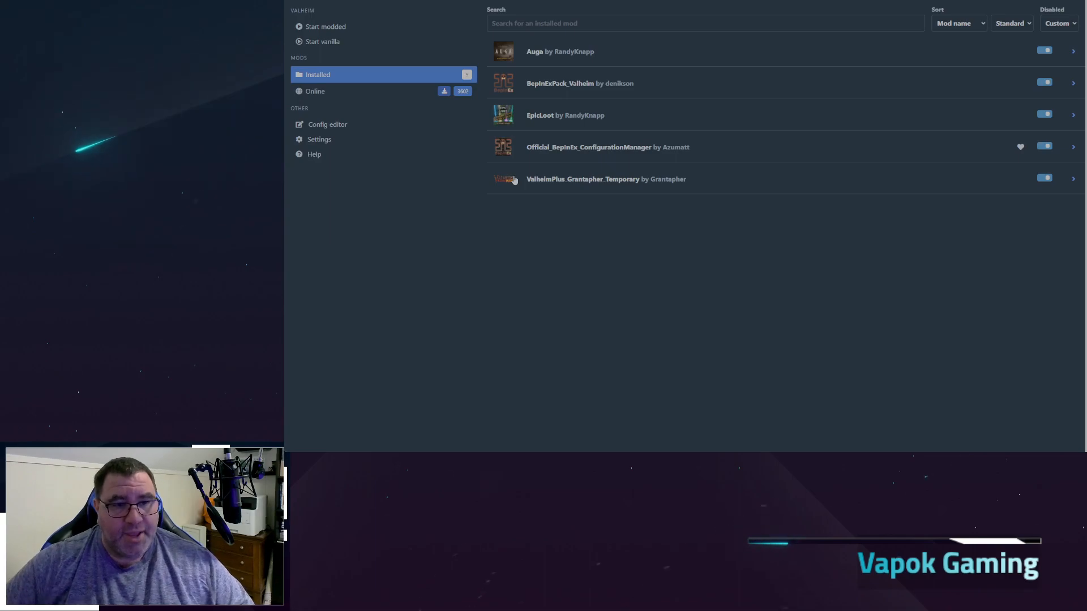
mouse_move(382, 197)
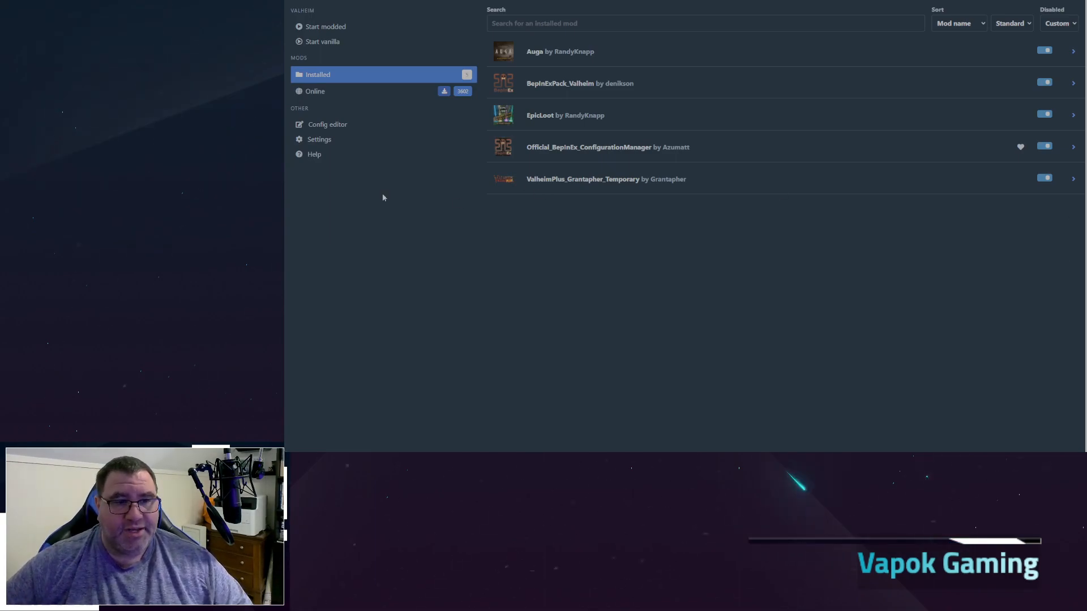
- Edit BepInEx.cfg in the Config editor and scroll through its Caching and Chainloader sections
left_click(327, 124)
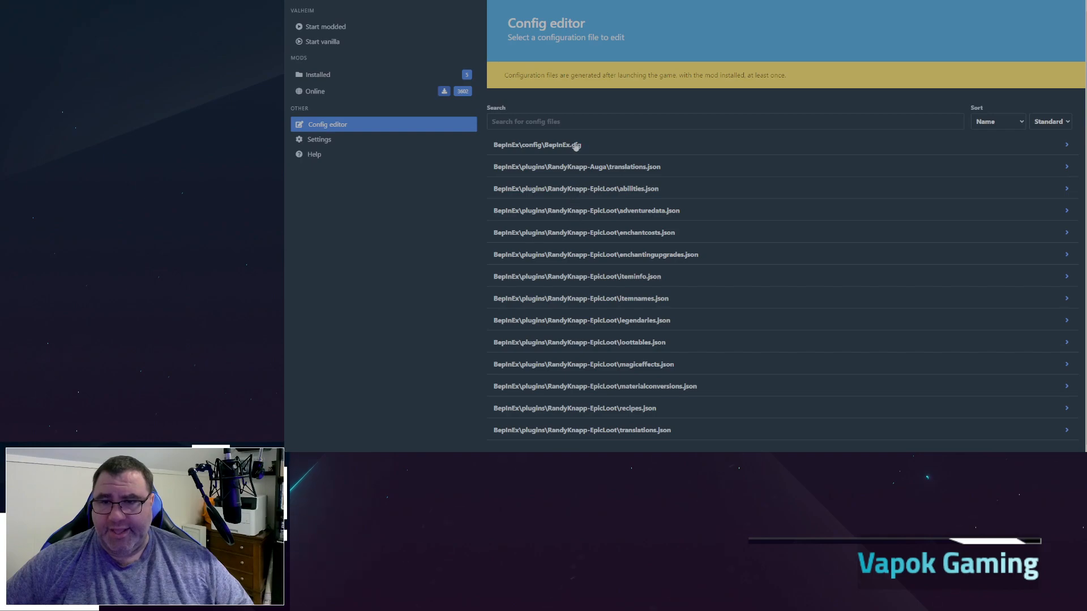
left_click(537, 144)
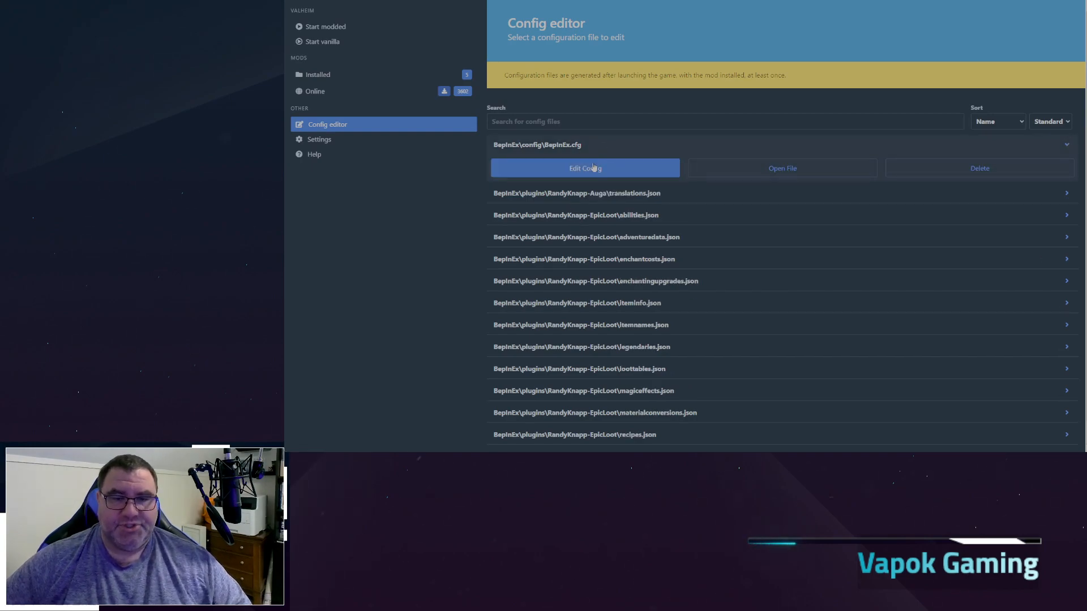
left_click(584, 167)
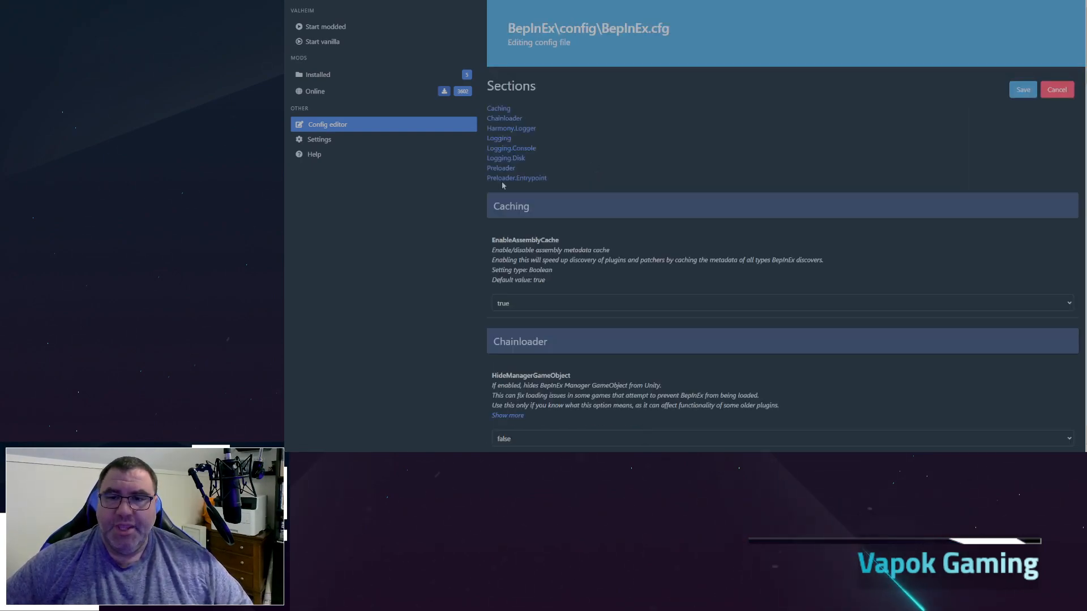
scroll("down", 3)
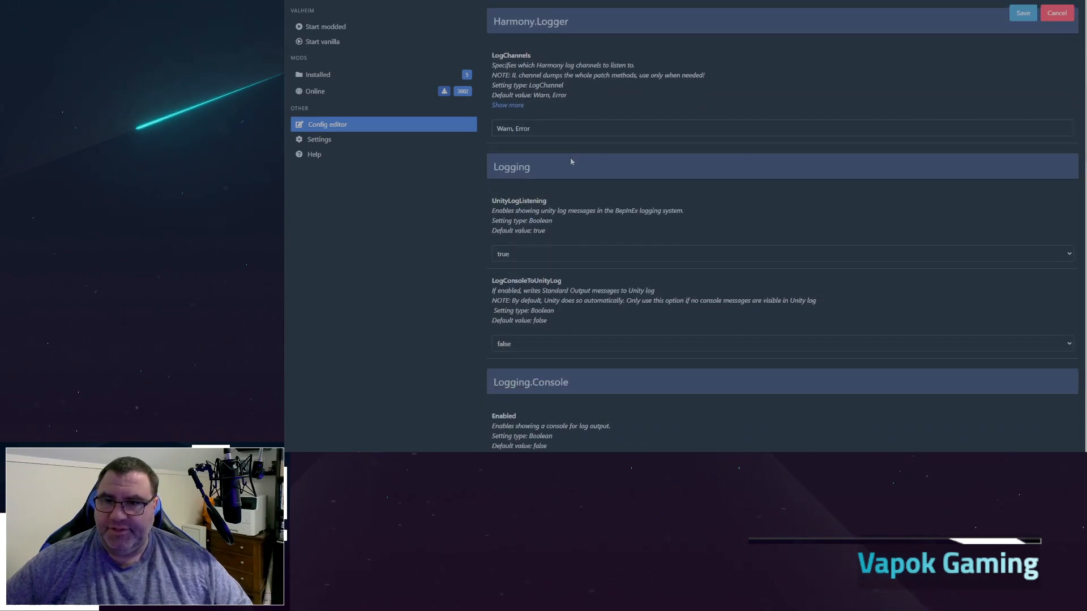
scroll("down", 3)
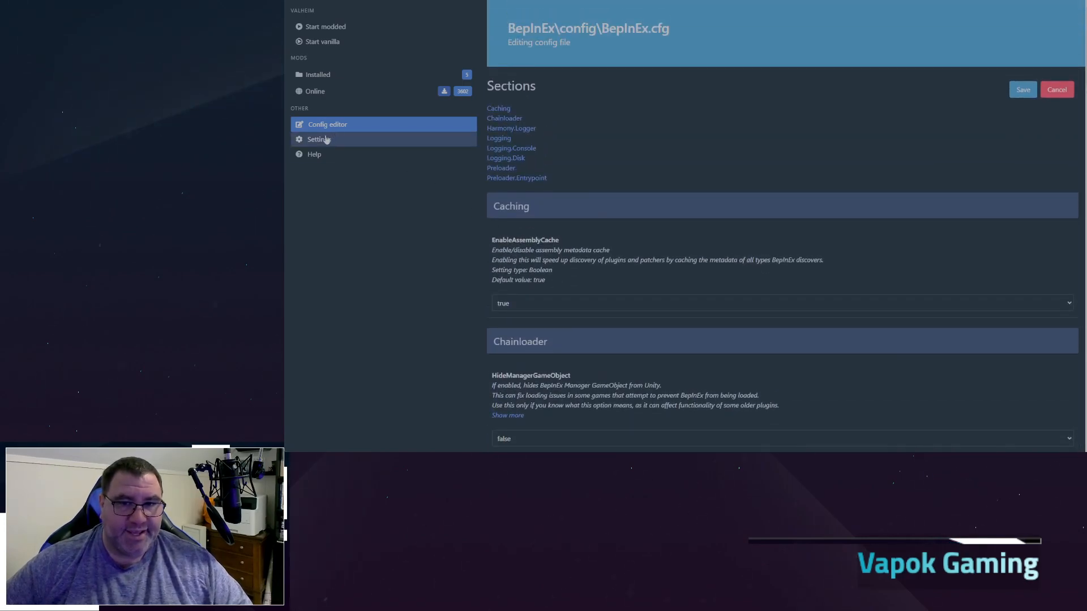
- Browse the Settings page, filter to Modpacks options, then show all settings again
left_click(319, 138)
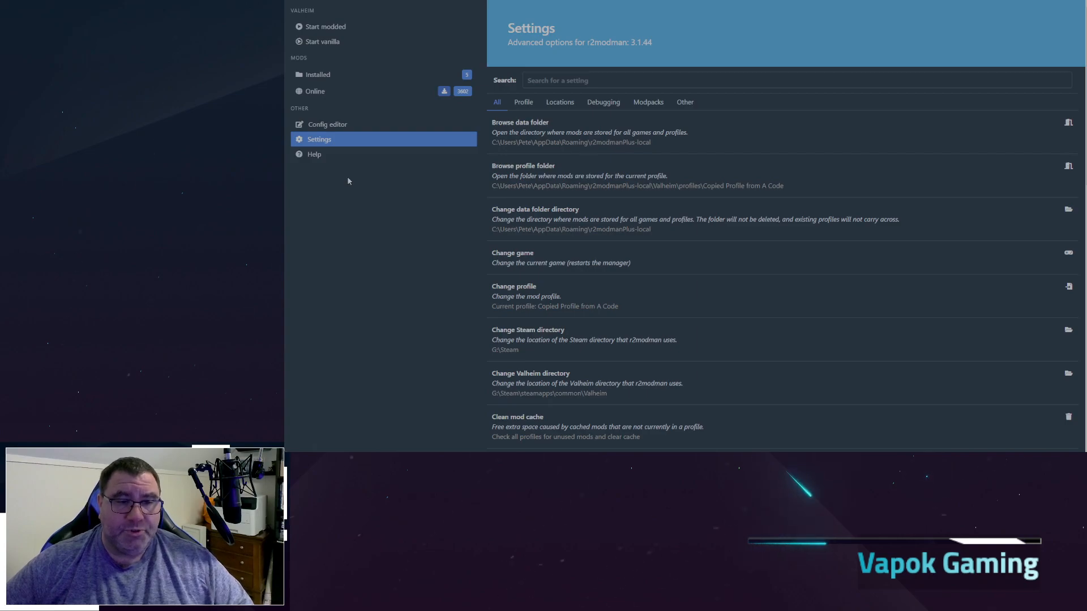
mouse_move(505, 209)
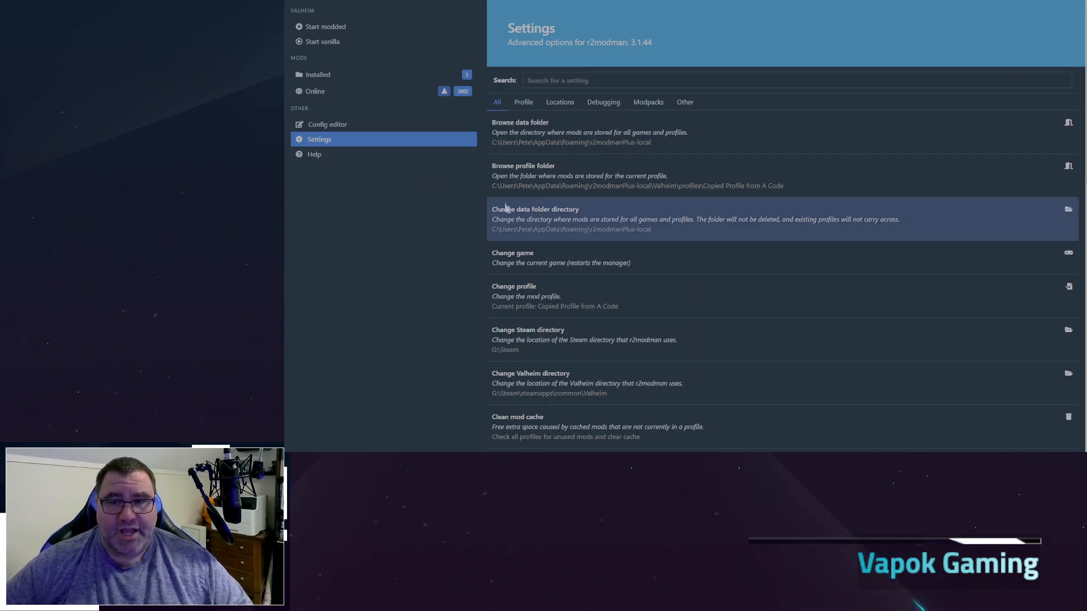
mouse_move(610, 175)
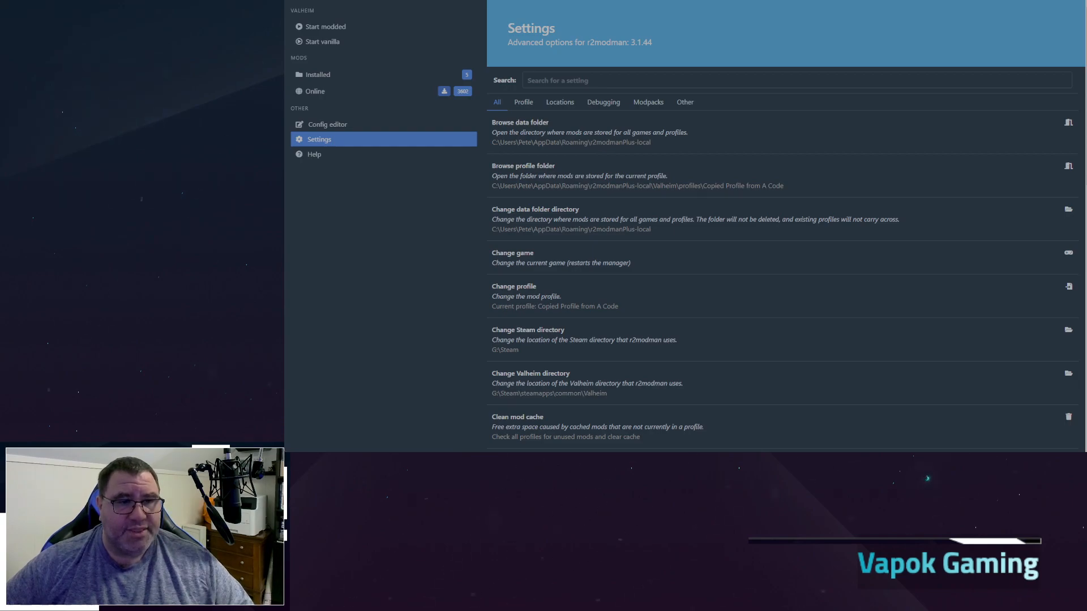
mouse_move(533, 287)
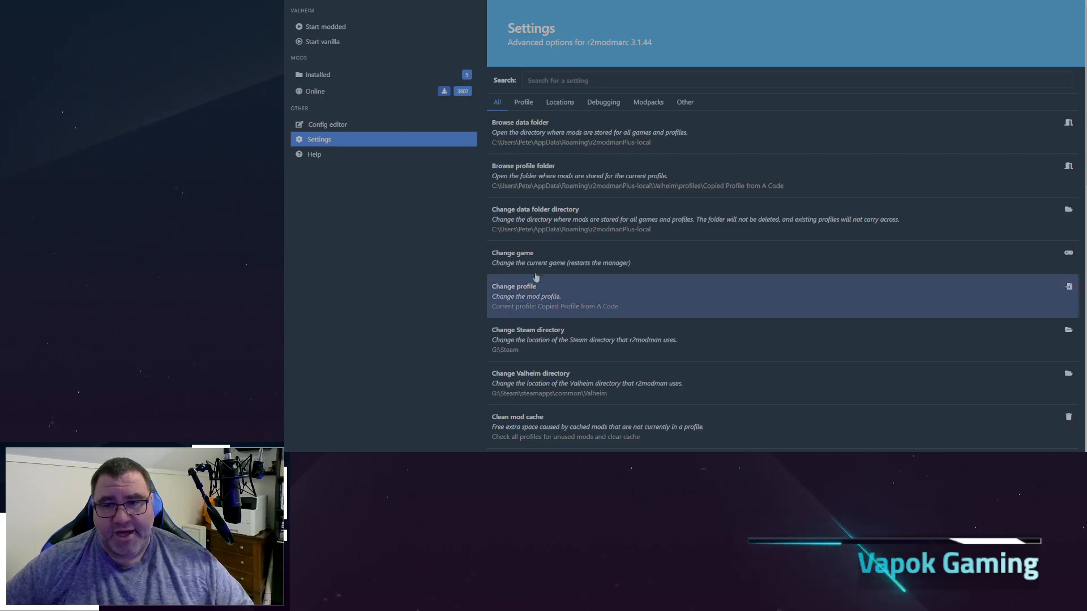
mouse_move(407, 227)
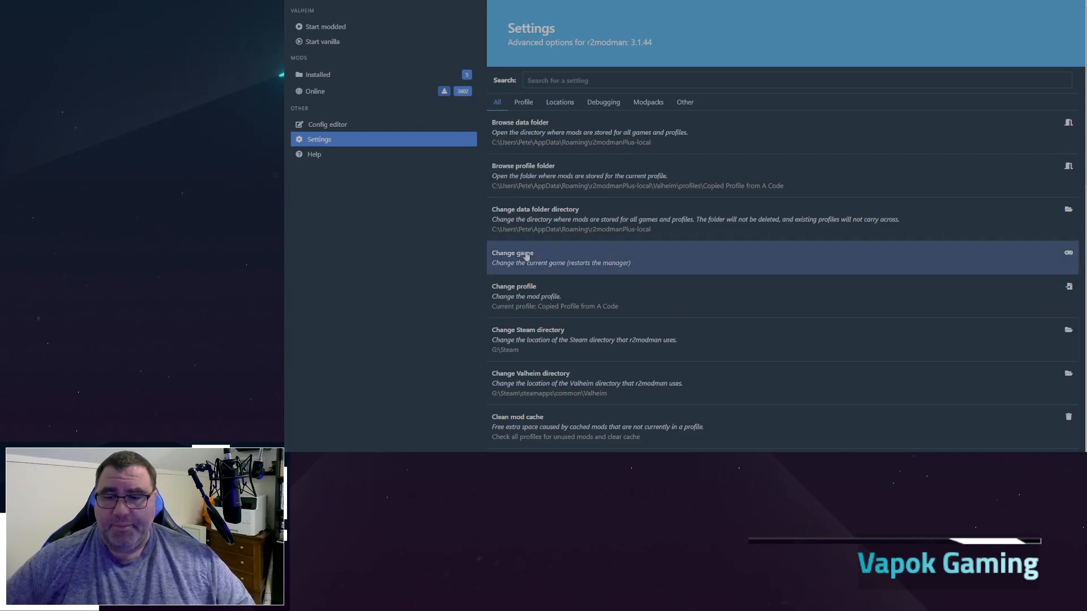
scroll("down", 3)
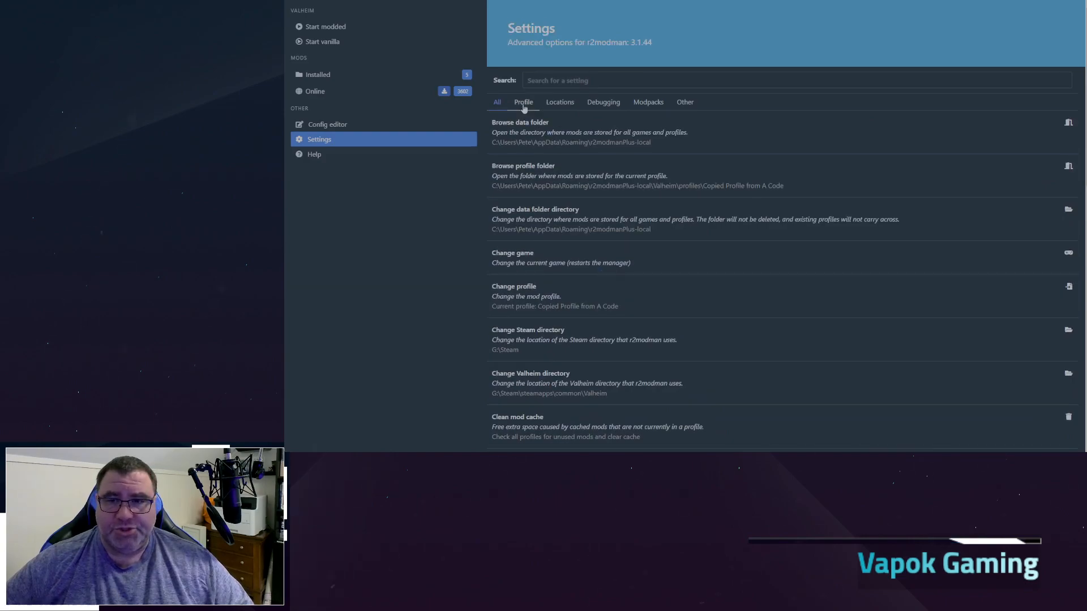
left_click(648, 102)
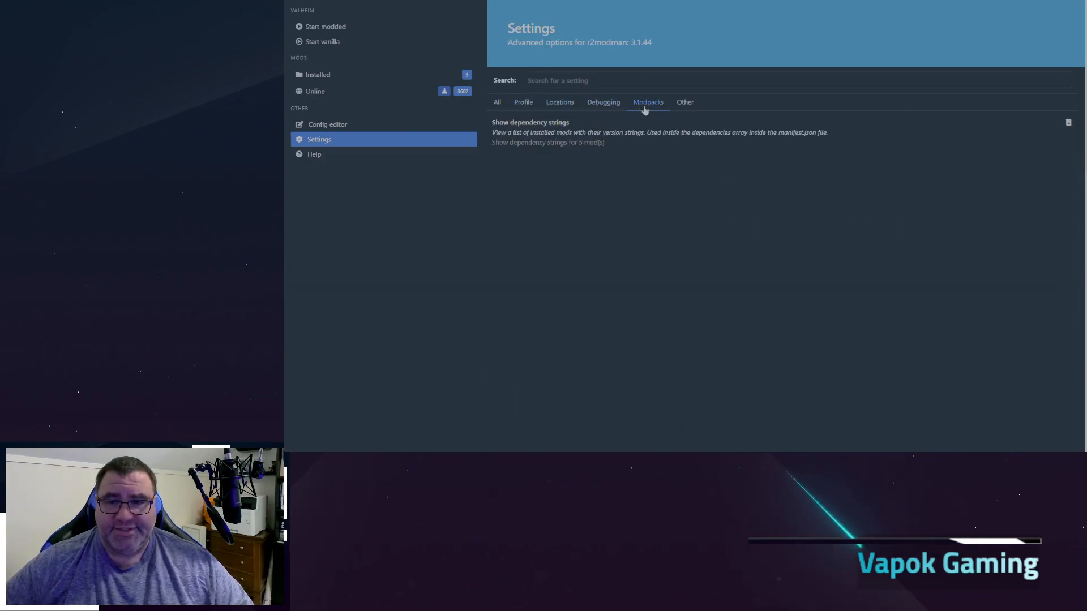
left_click(497, 101)
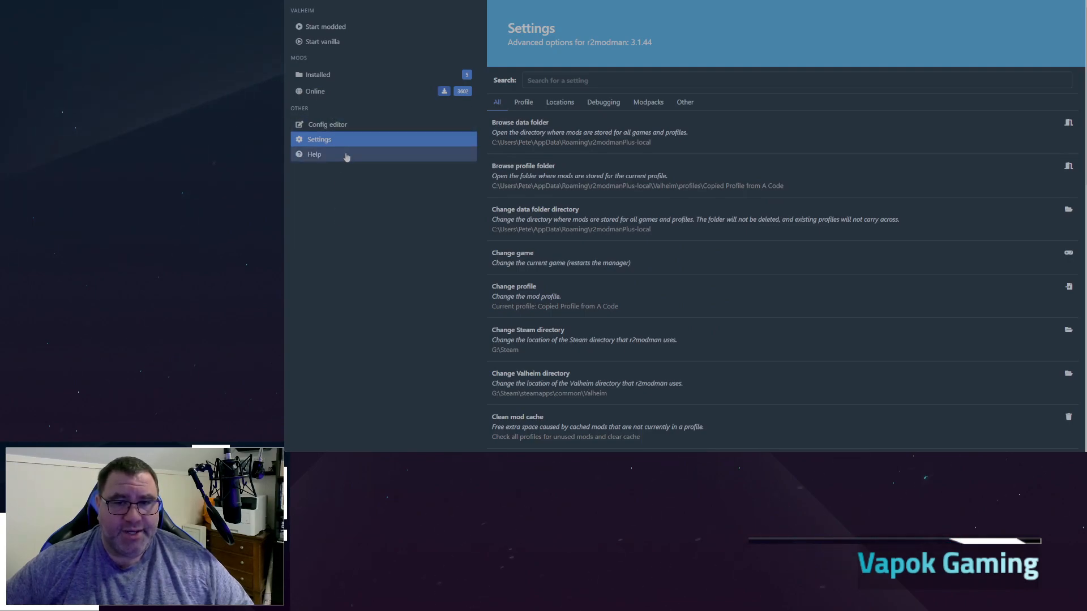
- Leave the Installed list via profile selection and return to the game selection screen
left_click(317, 75)
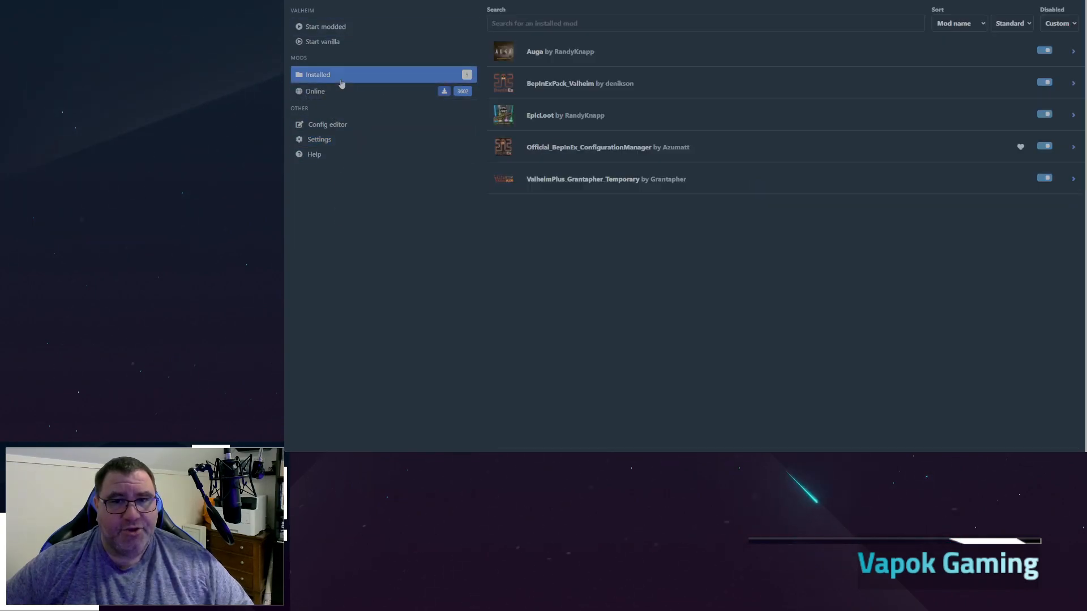
mouse_move(320, 139)
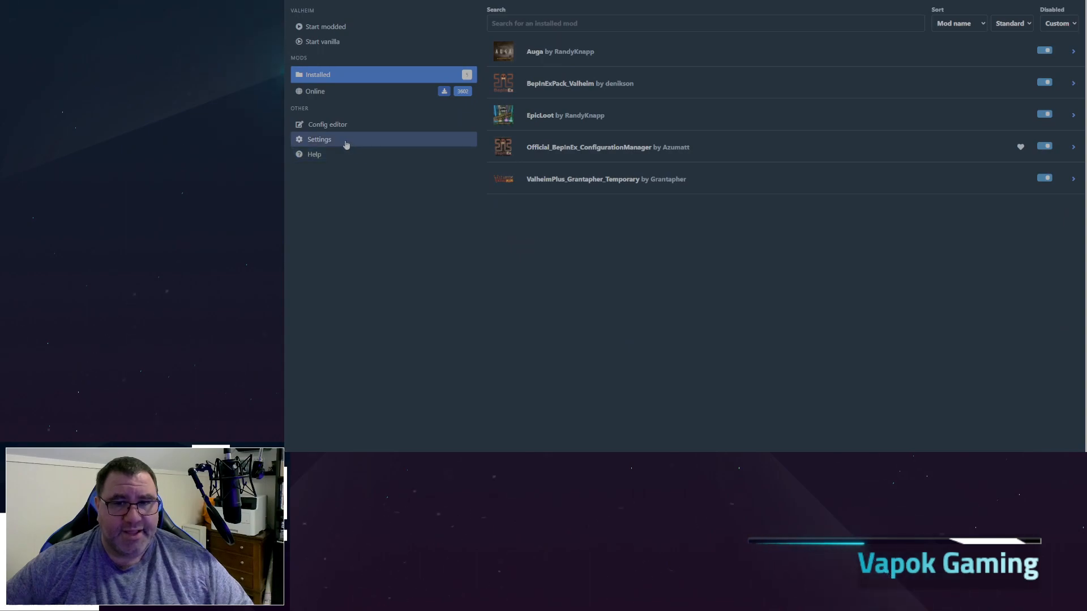
mouse_move(363, 124)
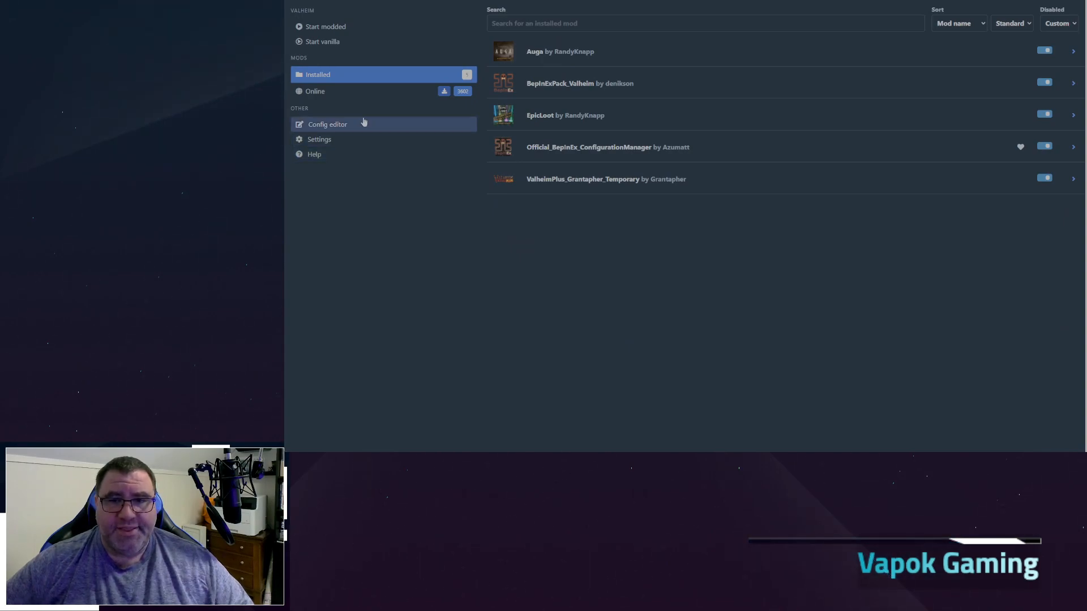
left_click(320, 138)
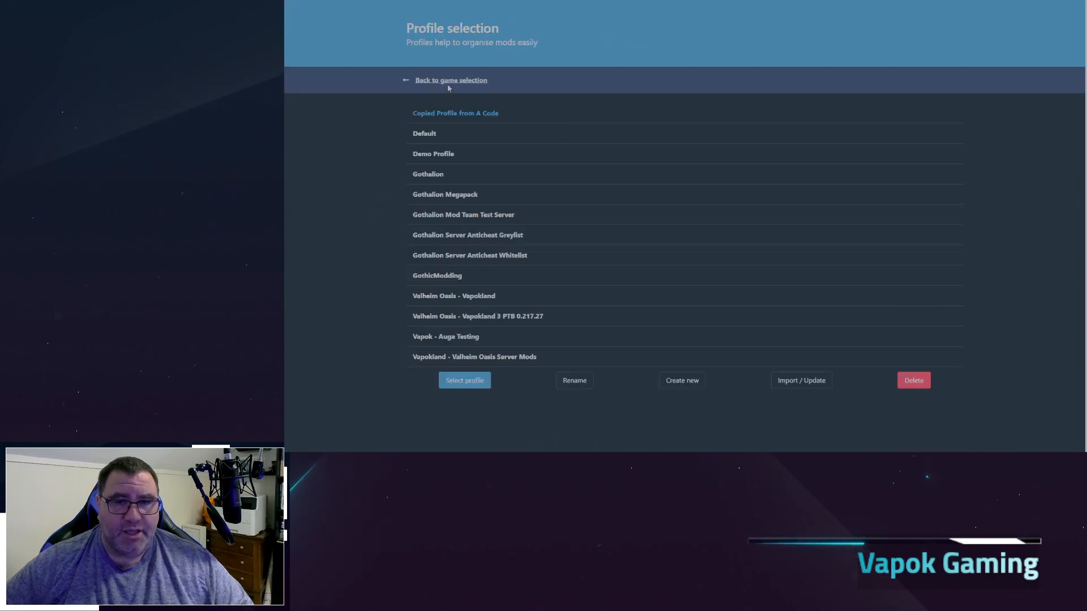
left_click(450, 79)
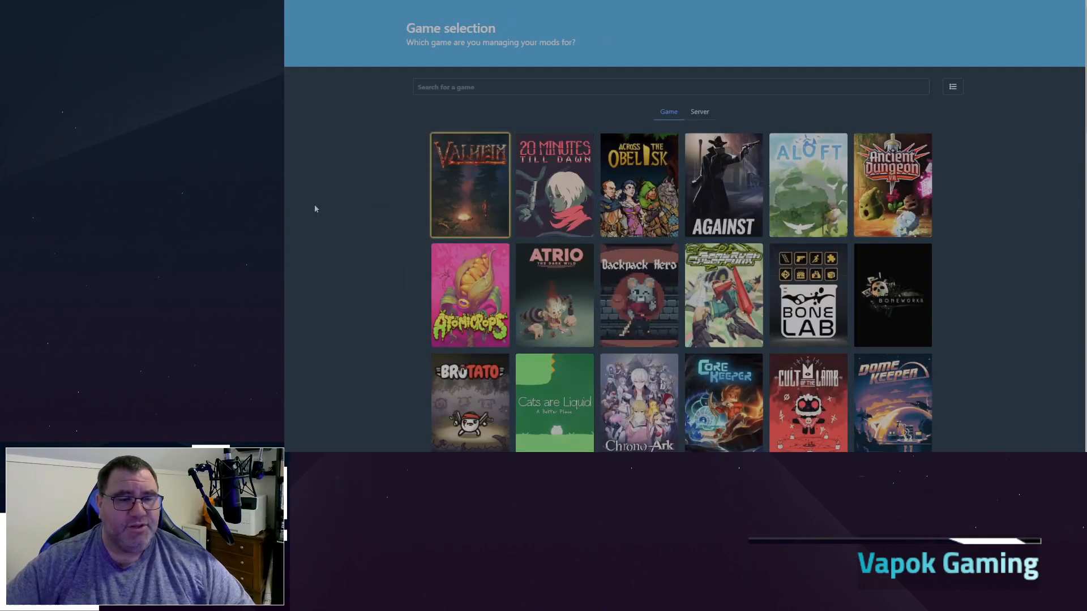